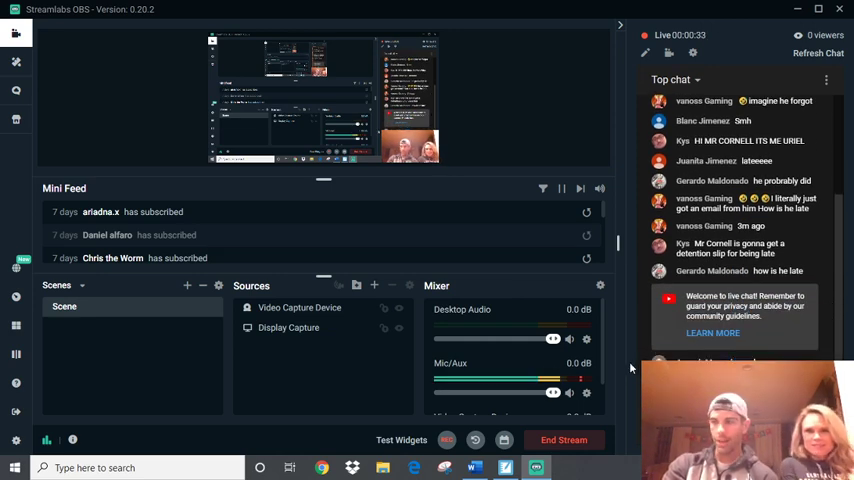
- Scroll through the page while the Google account chooser is up
{"action": "left_click", "coordinate": [506, 464]}
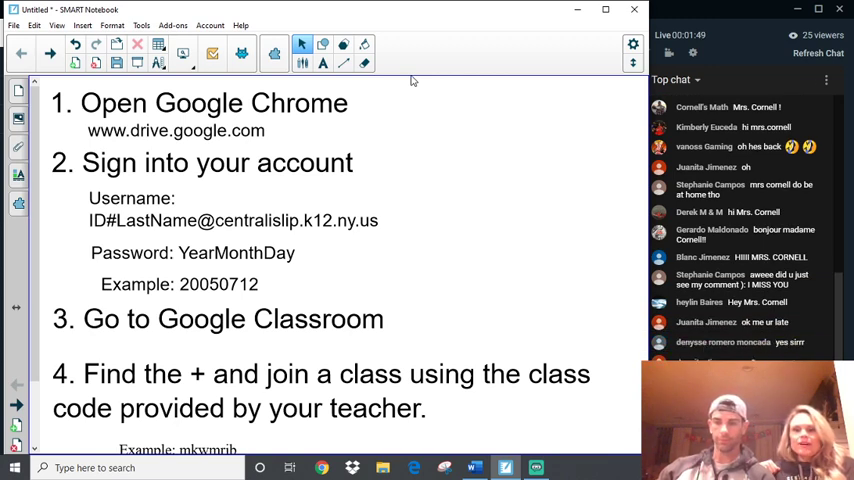
{"action": "scroll", "scroll_direction": "down", "scroll_amount": 3}
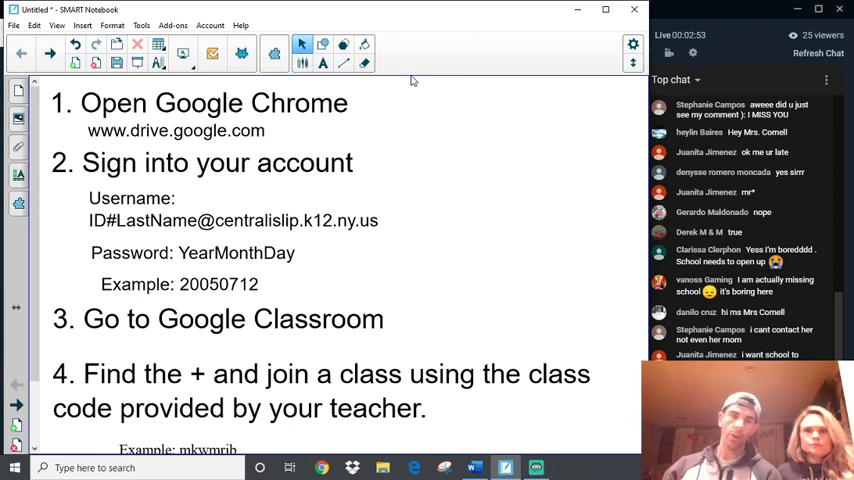
{"action": "mouse_move", "coordinate": [344, 196]}
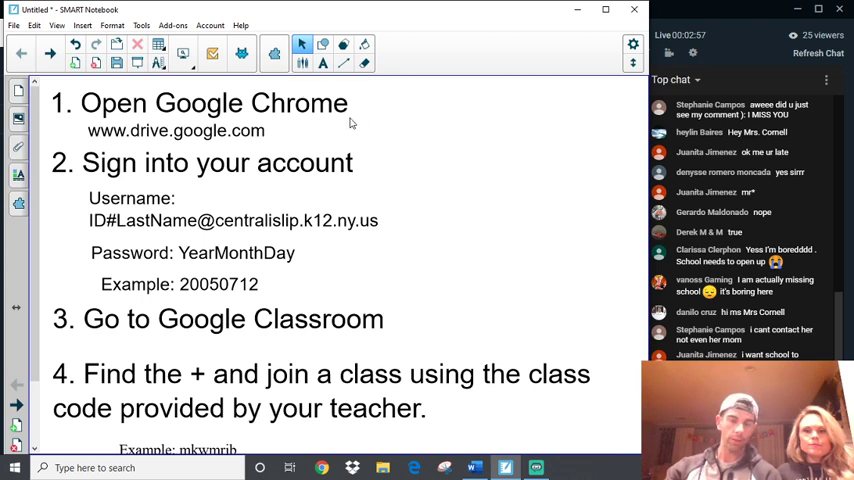
{"action": "mouse_move", "coordinate": [302, 64]}
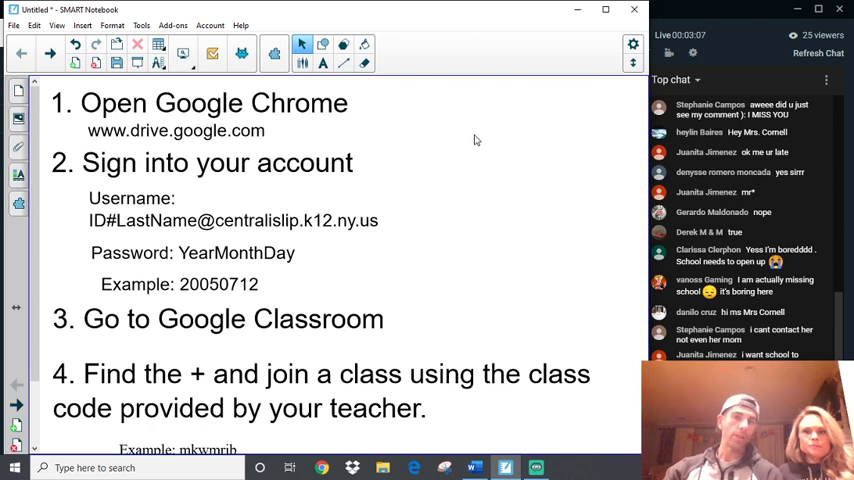
{"action": "scroll", "scroll_direction": "down", "scroll_amount": 3}
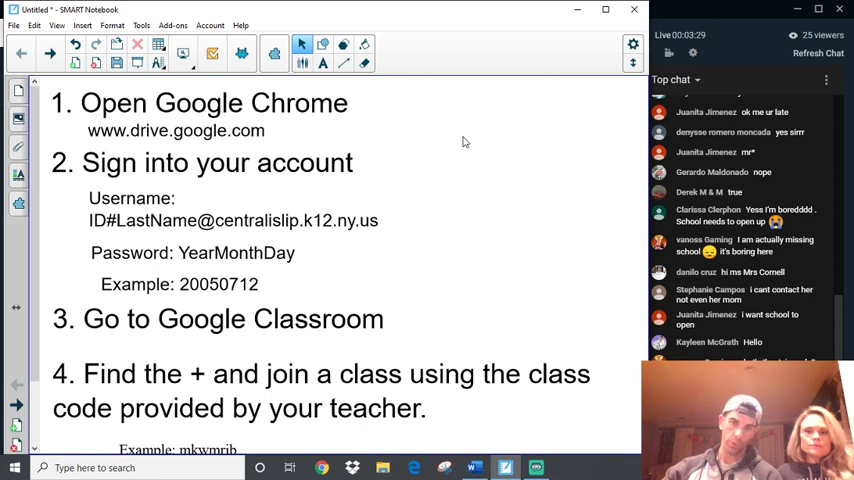
{"action": "mouse_move", "coordinate": [164, 148]}
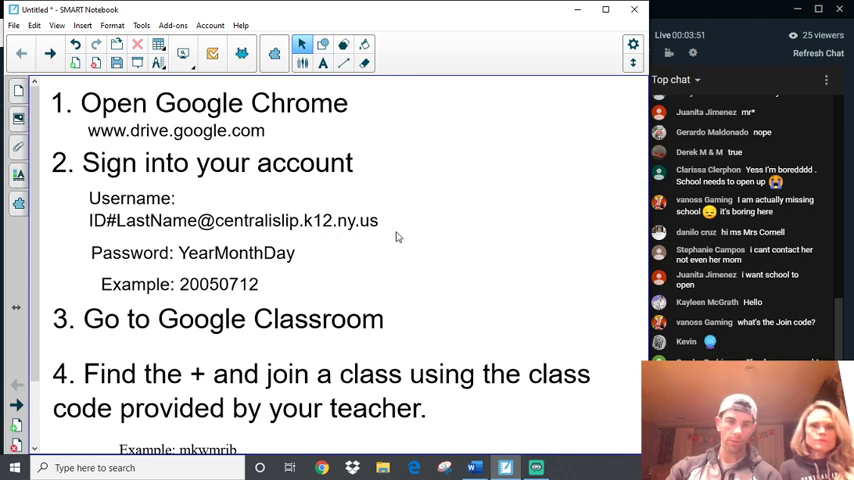
{"action": "mouse_move", "coordinate": [176, 240]}
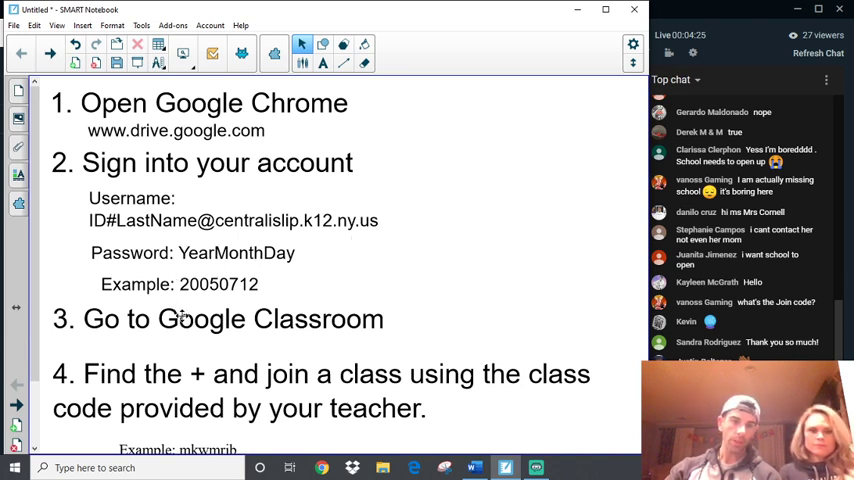
{"action": "mouse_move", "coordinate": [252, 290]}
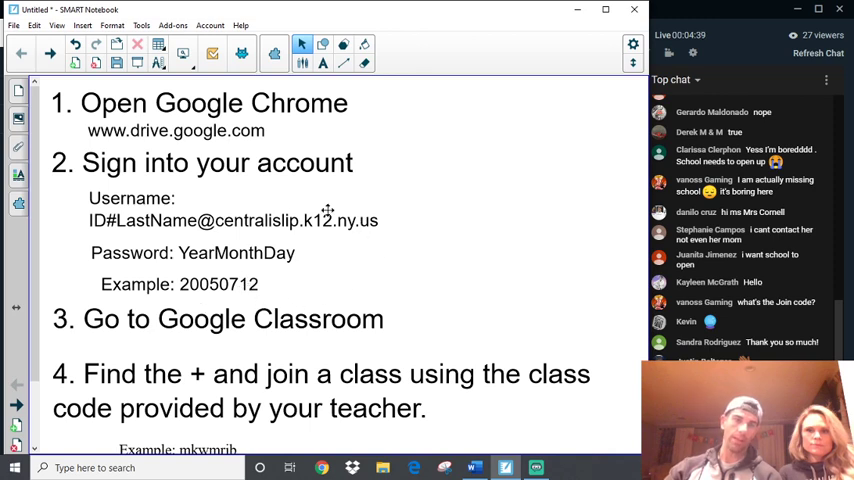
{"action": "mouse_move", "coordinate": [252, 236]}
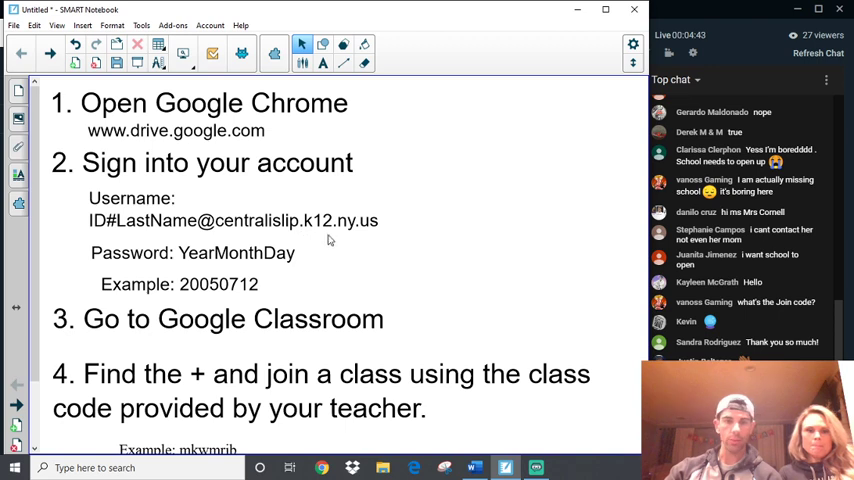
{"action": "mouse_move", "coordinate": [328, 328]}
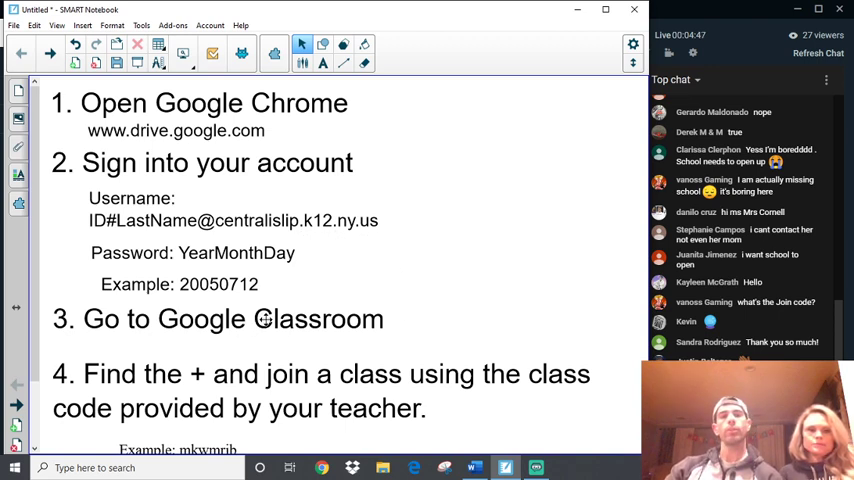
{"action": "mouse_move", "coordinate": [290, 310]}
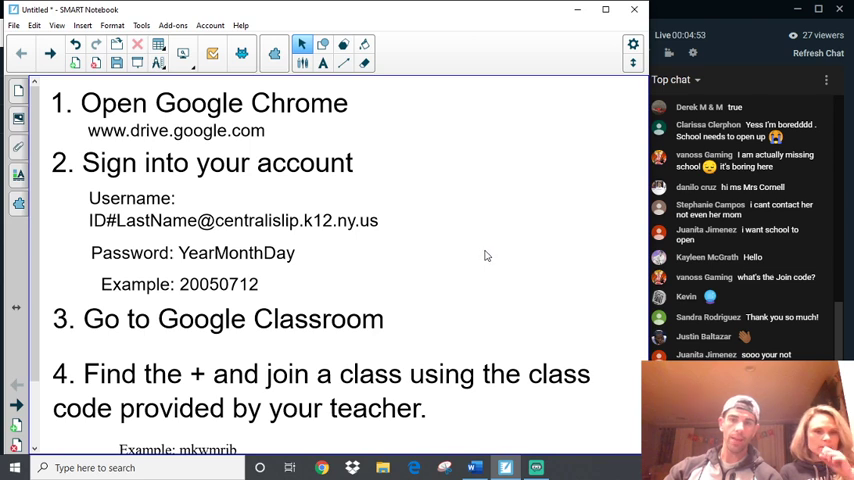
{"action": "mouse_move", "coordinate": [538, 156]}
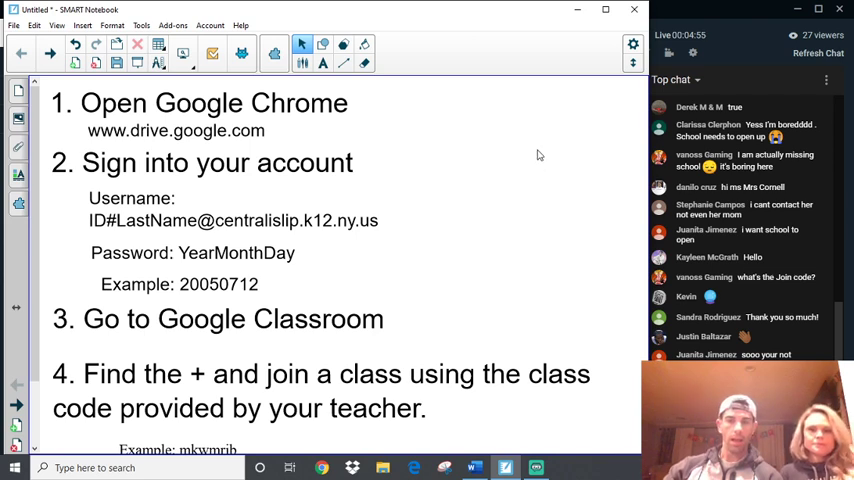
{"action": "mouse_move", "coordinate": [458, 150]}
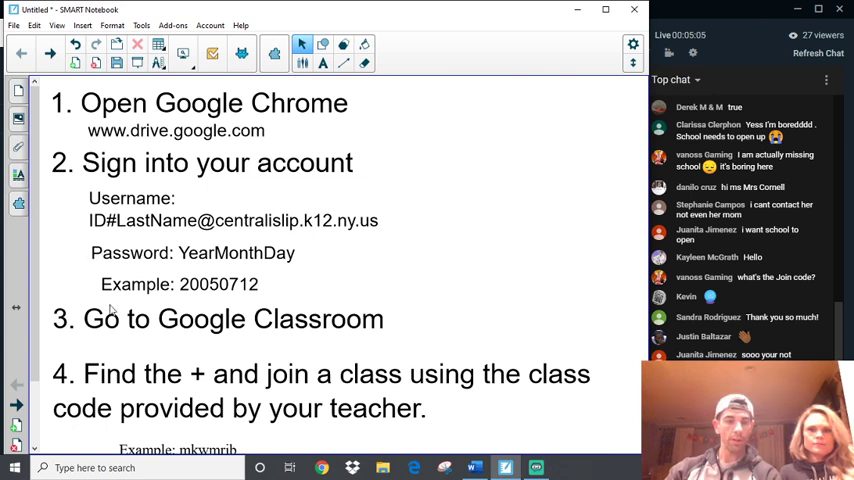
{"action": "mouse_move", "coordinate": [370, 408]}
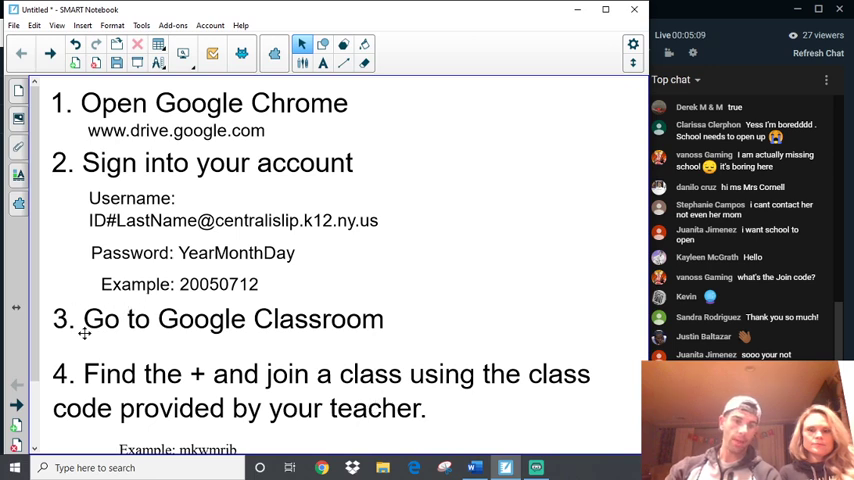
{"action": "scroll", "scroll_direction": "down", "scroll_amount": 3}
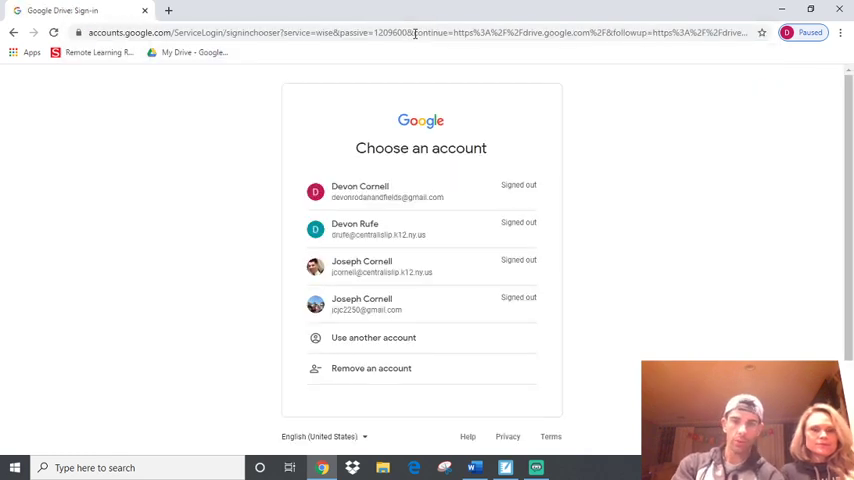
{"action": "mouse_move", "coordinate": [424, 230]}
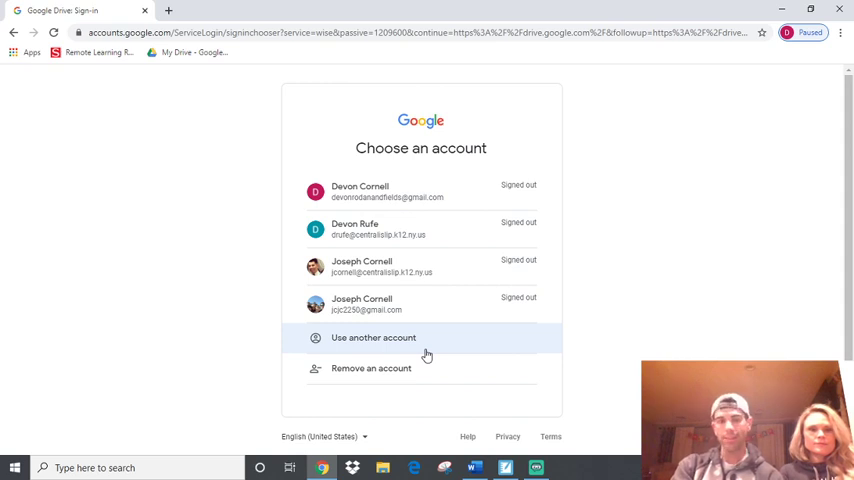
- Choose 'Use another account' and enter the suggested school email address
{"action": "left_click", "coordinate": [372, 336]}
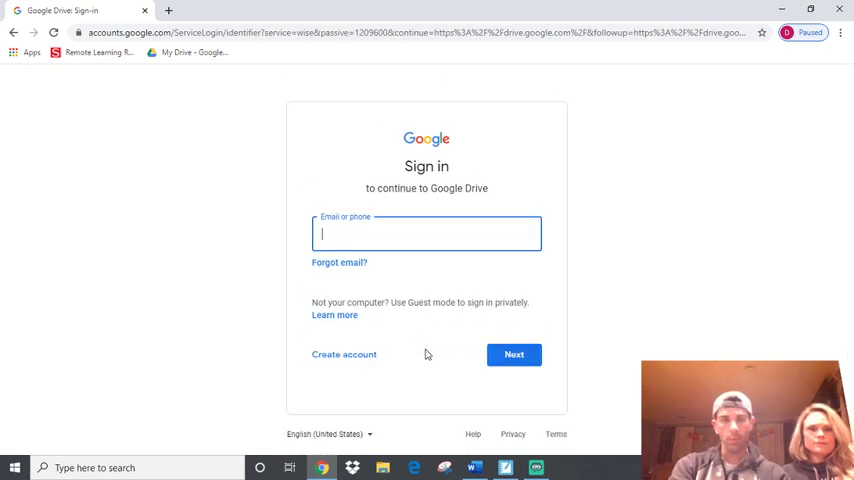
{"action": "type", "text": "1"}
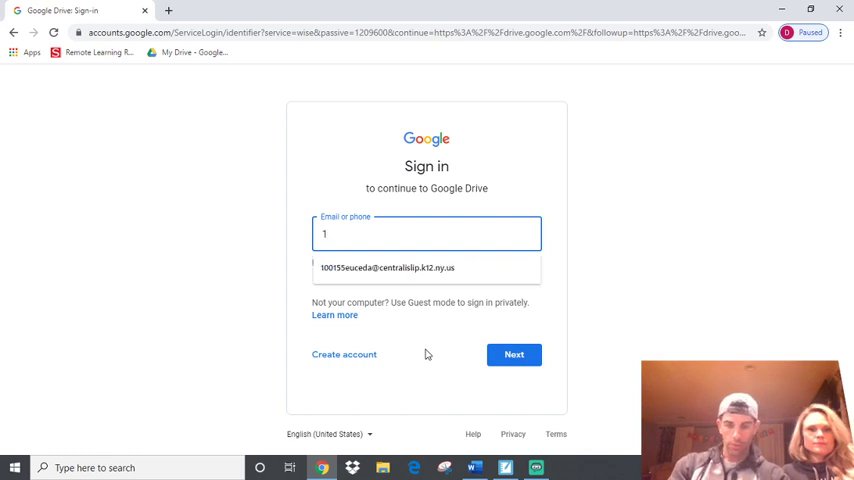
{"action": "left_click", "coordinate": [512, 354]}
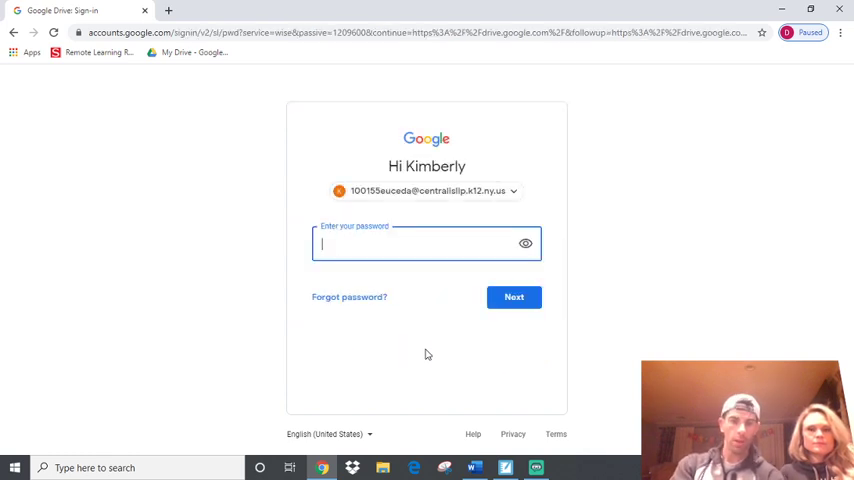
{"action": "mouse_move", "coordinate": [292, 204]}
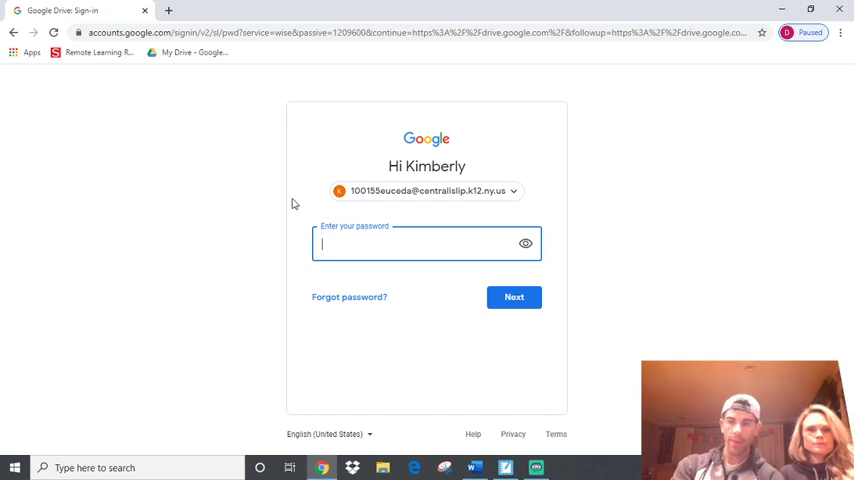
- Enter the school account password and submit it to sign in to Drive
{"action": "type", "text": "***"}
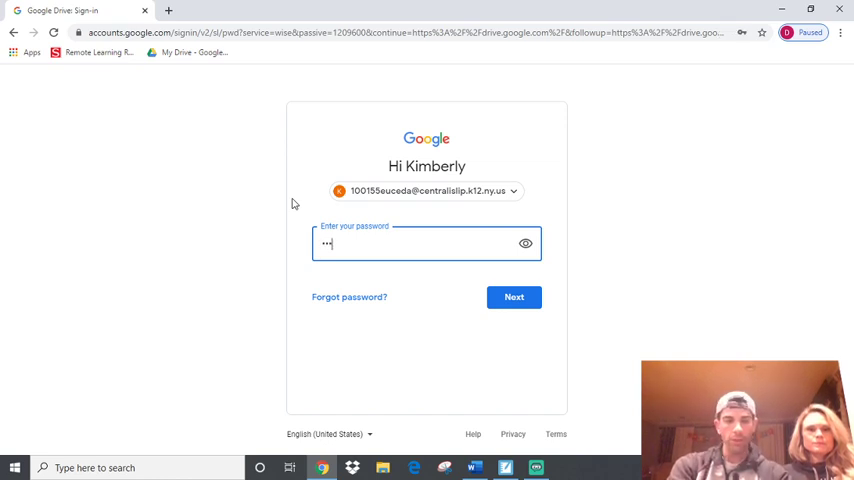
{"action": "type", "text": "••"}
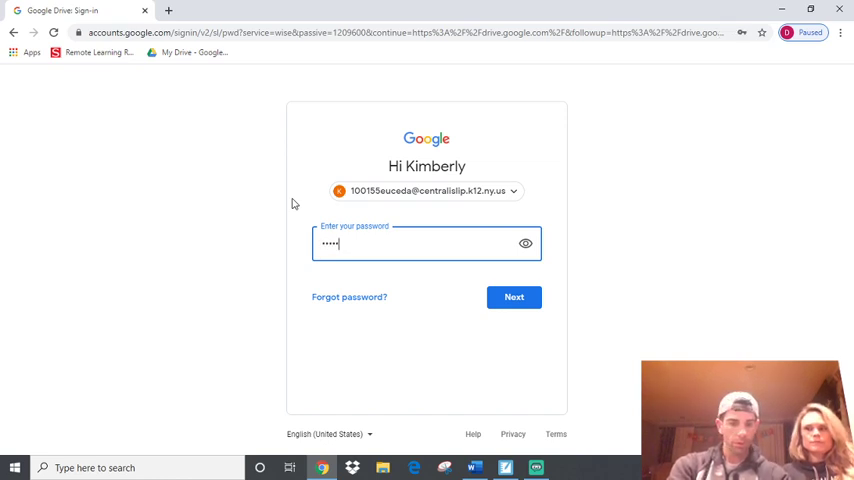
{"action": "type", "text": "•"}
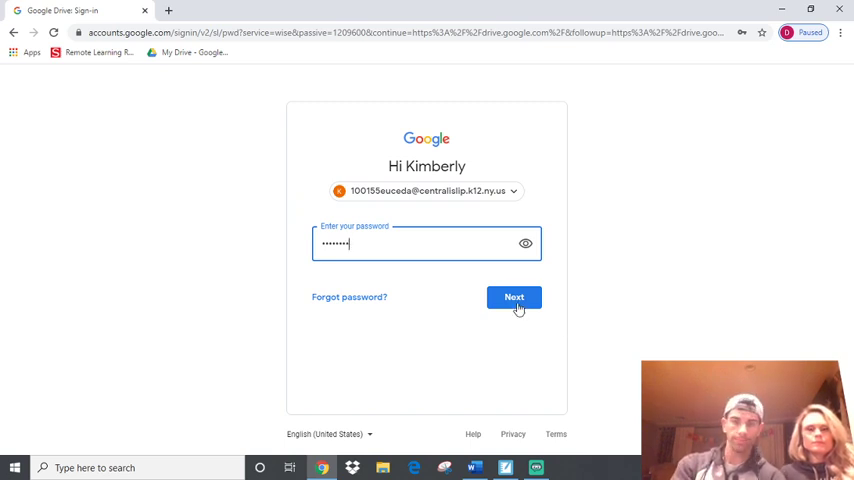
{"action": "left_click", "coordinate": [514, 296]}
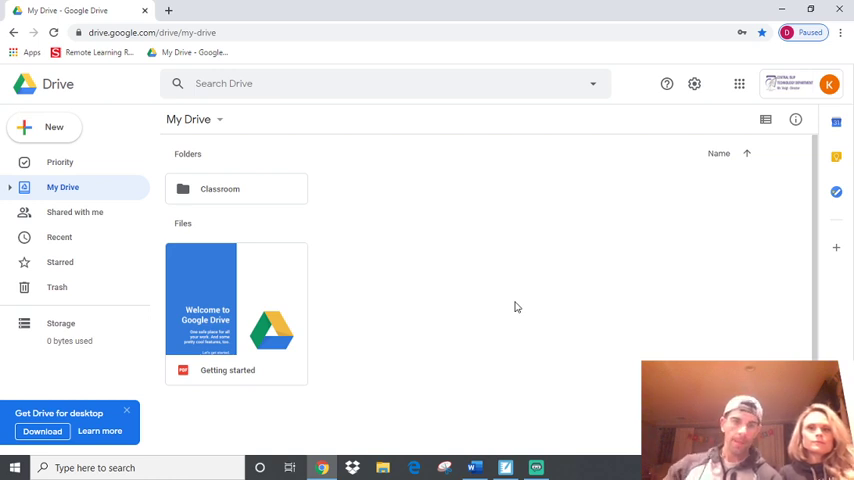
{"action": "mouse_move", "coordinate": [390, 432]}
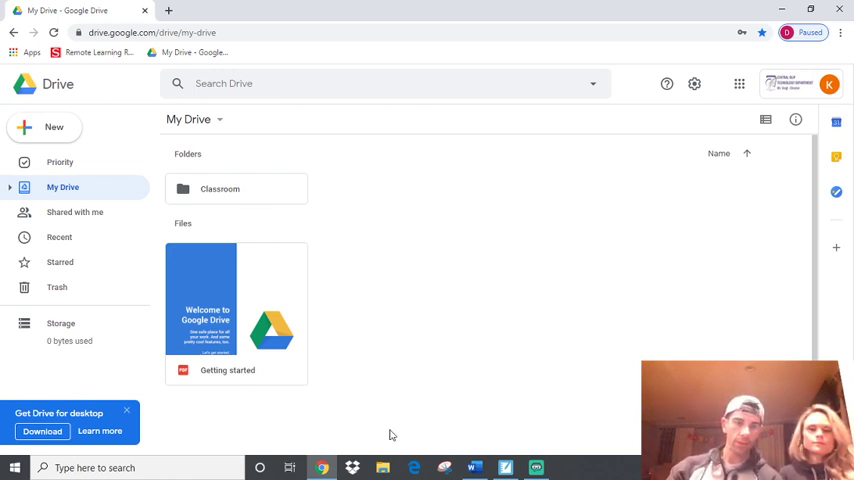
{"action": "mouse_move", "coordinate": [412, 228]}
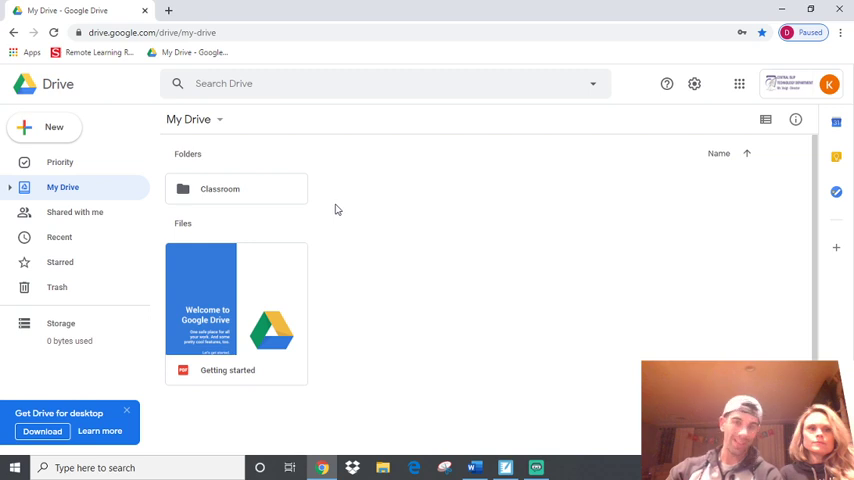
{"action": "mouse_move", "coordinate": [332, 224]}
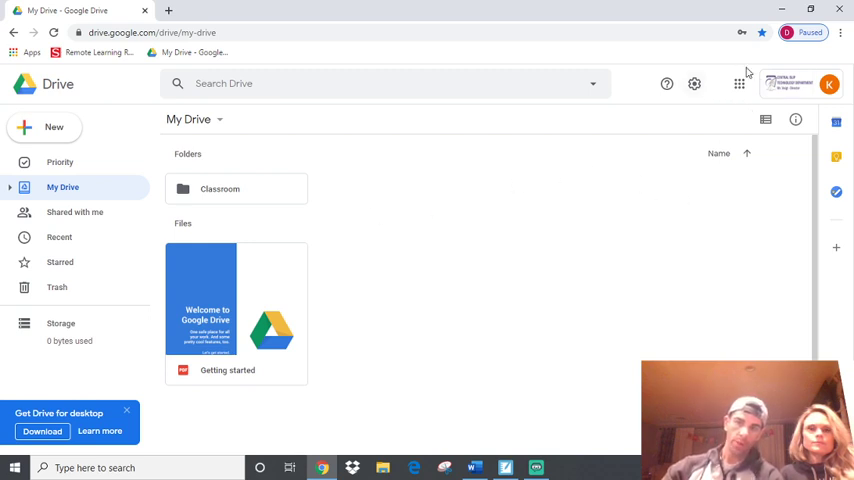
{"action": "mouse_move", "coordinate": [740, 84]}
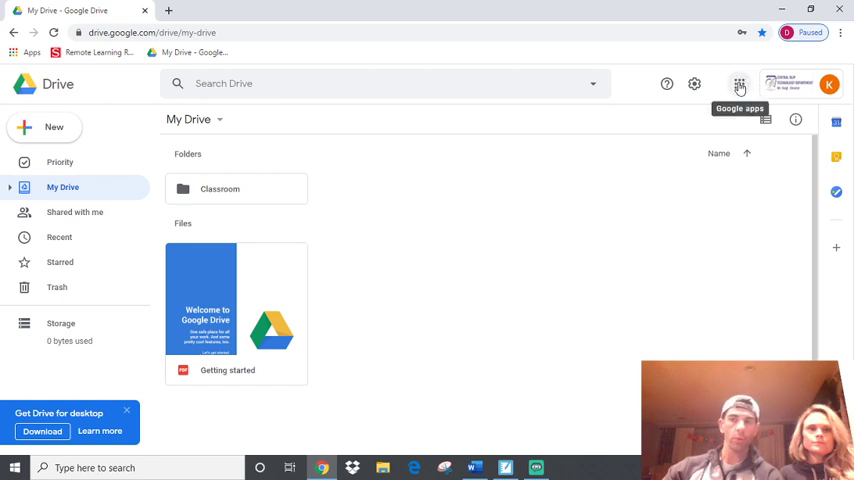
- Launch Google Classroom from the Google apps grid in Drive
{"action": "left_click", "coordinate": [738, 84]}
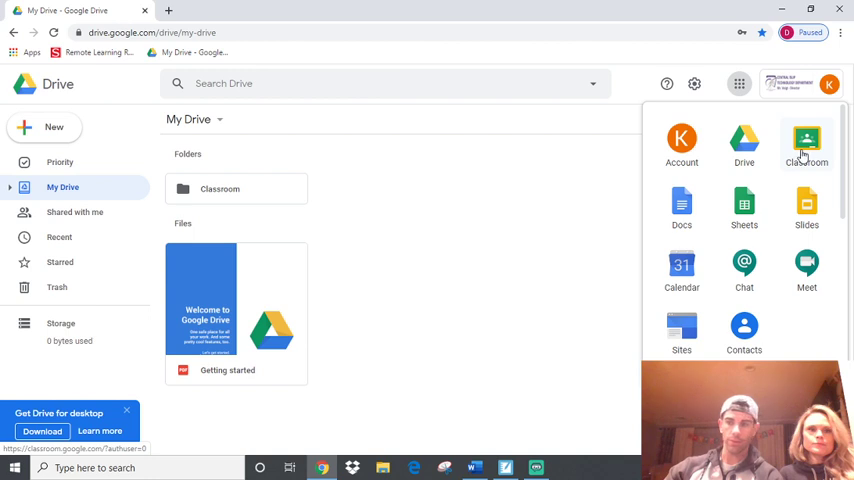
{"action": "left_click", "coordinate": [804, 140]}
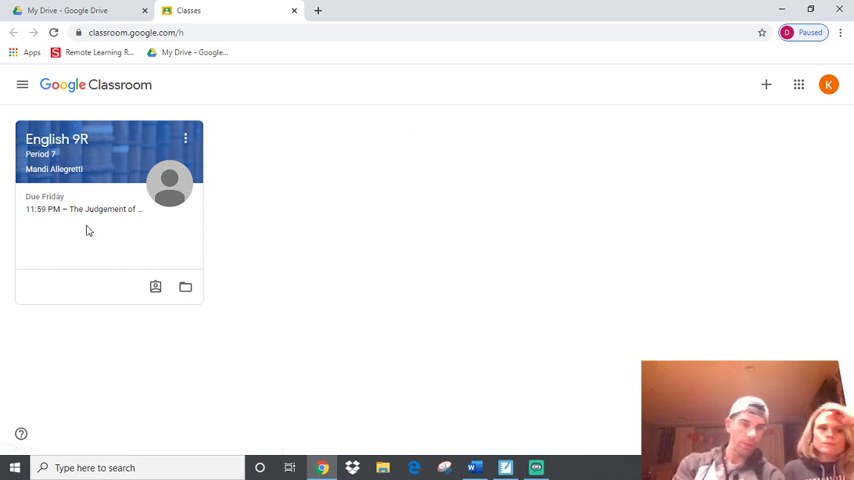
{"action": "mouse_move", "coordinate": [110, 130]}
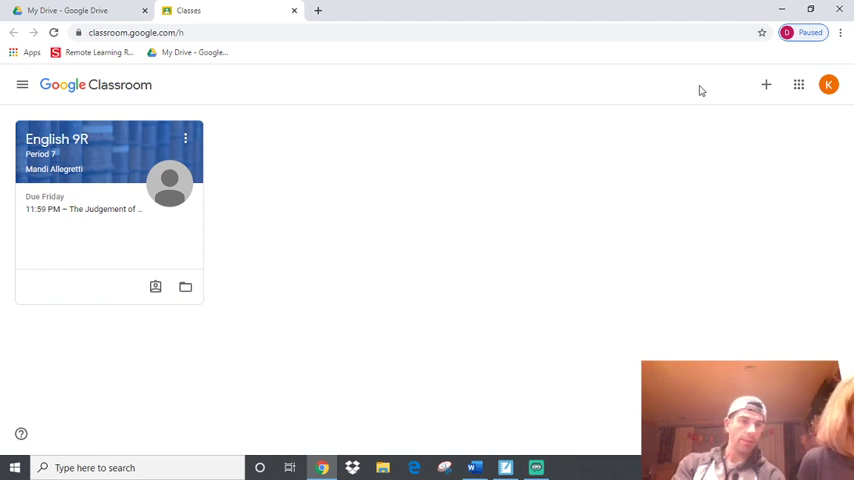
{"action": "mouse_move", "coordinate": [764, 84]}
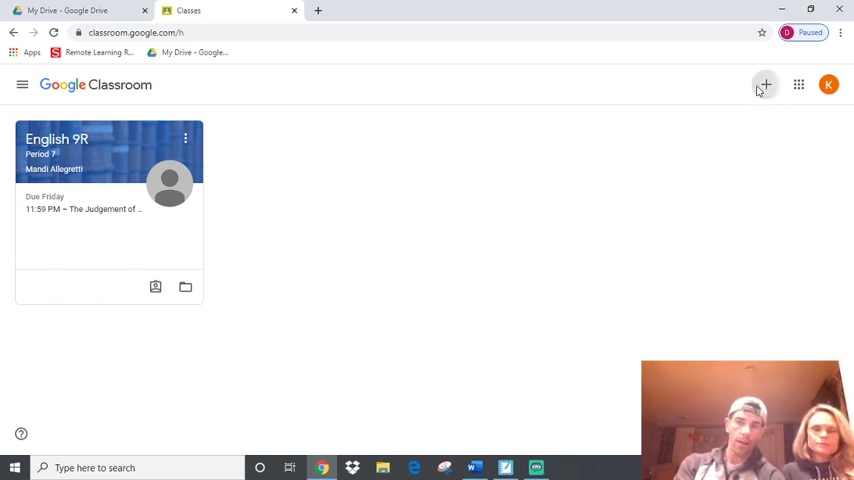
{"action": "left_click", "coordinate": [764, 84]}
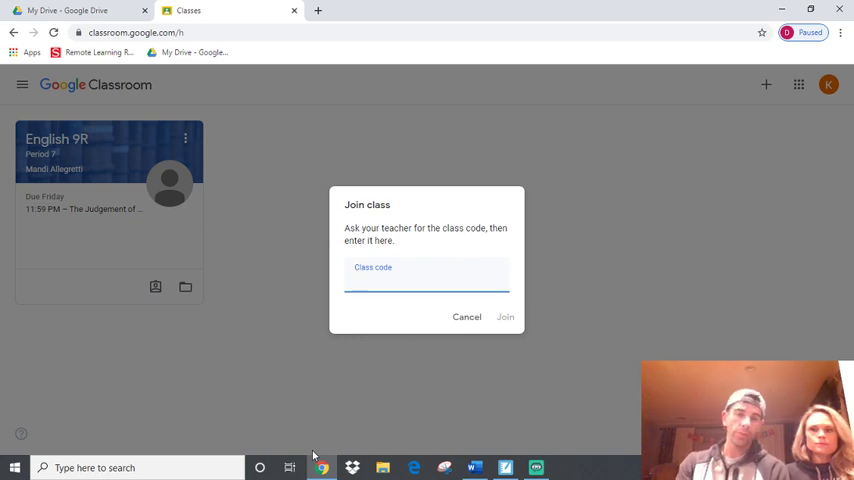
{"action": "mouse_move", "coordinate": [324, 468]}
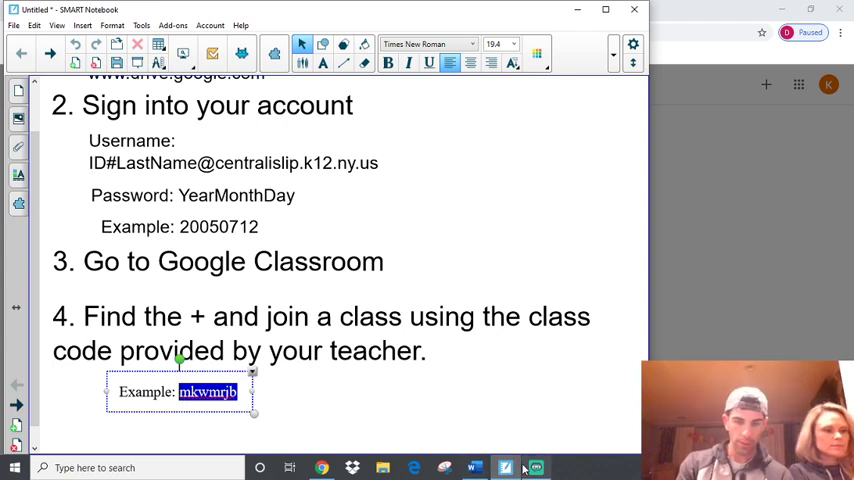
{"action": "mouse_move", "coordinate": [528, 468]}
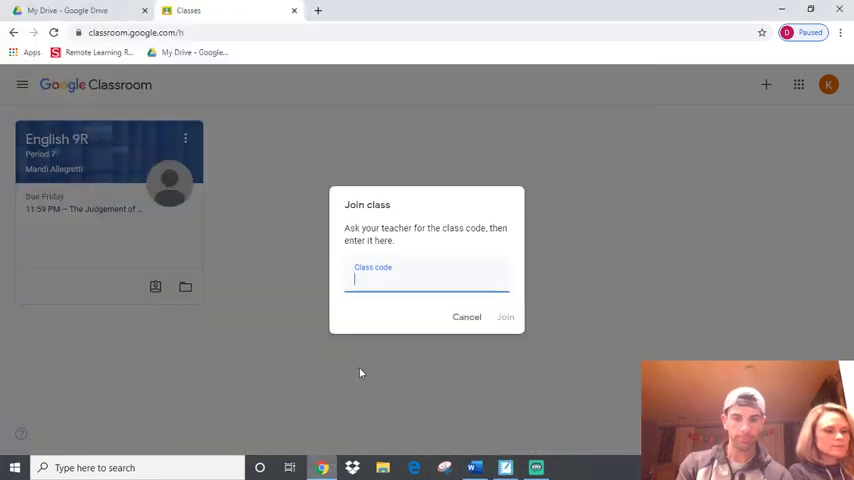
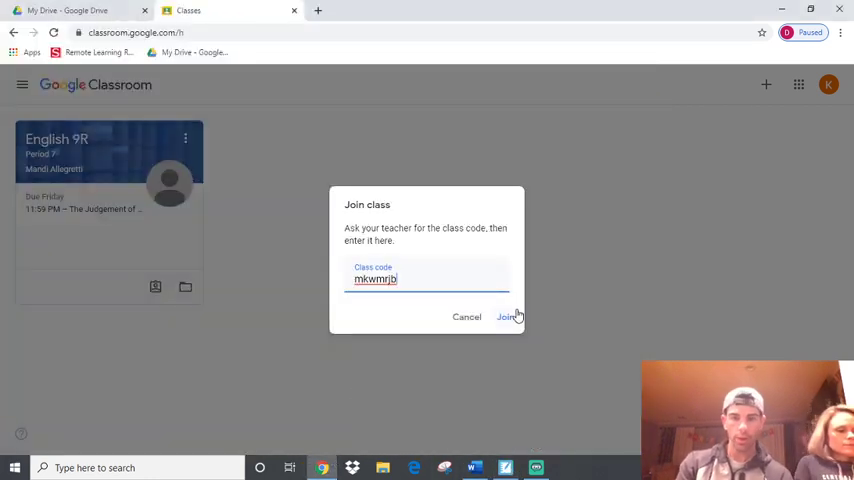
{"action": "left_click", "coordinate": [506, 316]}
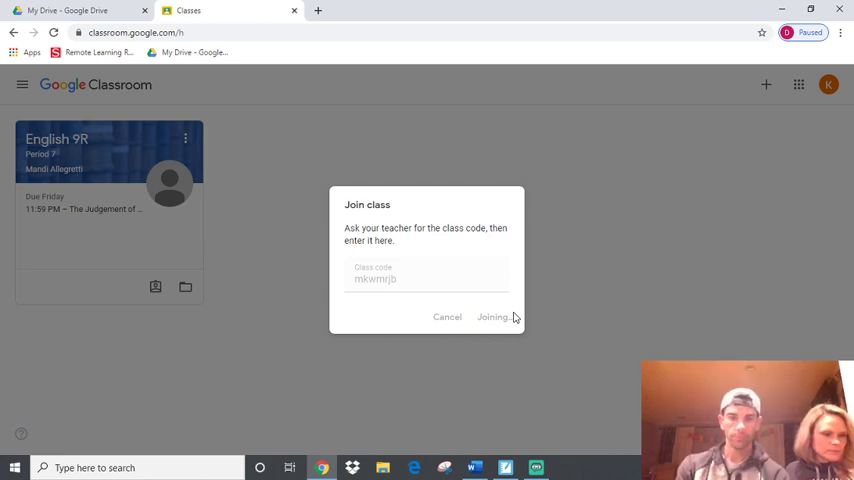
{"action": "left_click", "coordinate": [492, 316]}
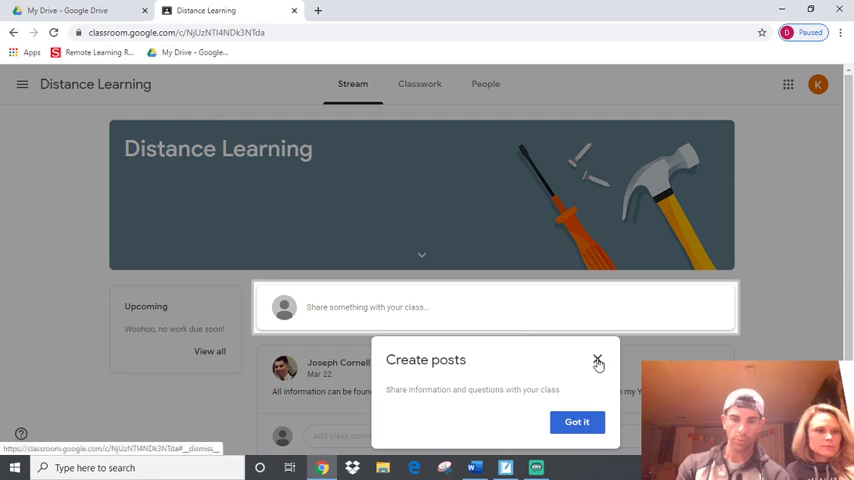
- Dismiss the posting tip on the Distance Learning stream and glance at the Google apps grid
{"action": "left_click", "coordinate": [598, 360]}
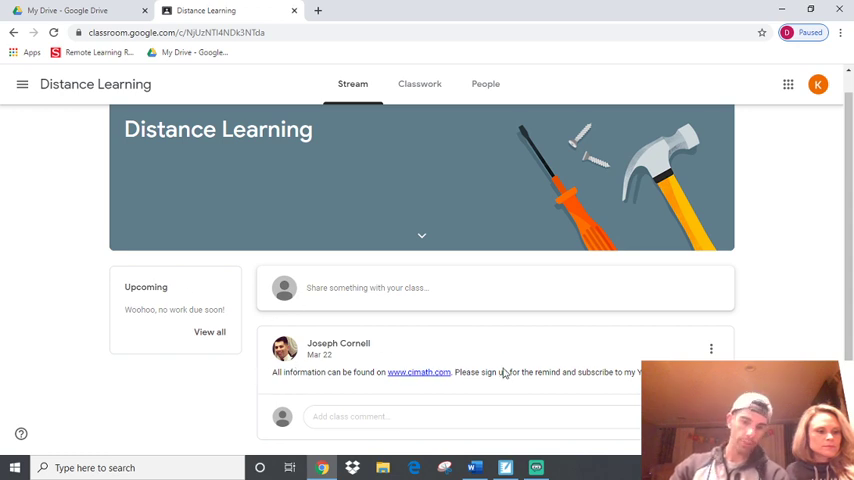
{"action": "mouse_move", "coordinate": [474, 392]}
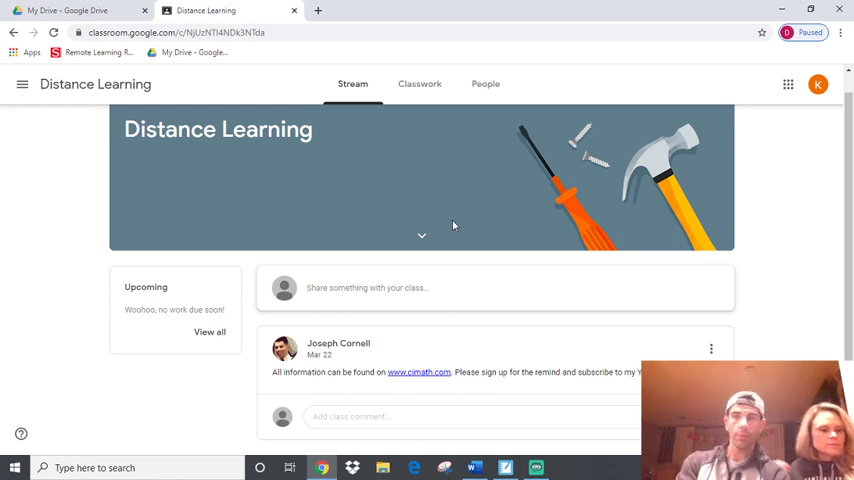
{"action": "left_click", "coordinate": [788, 84]}
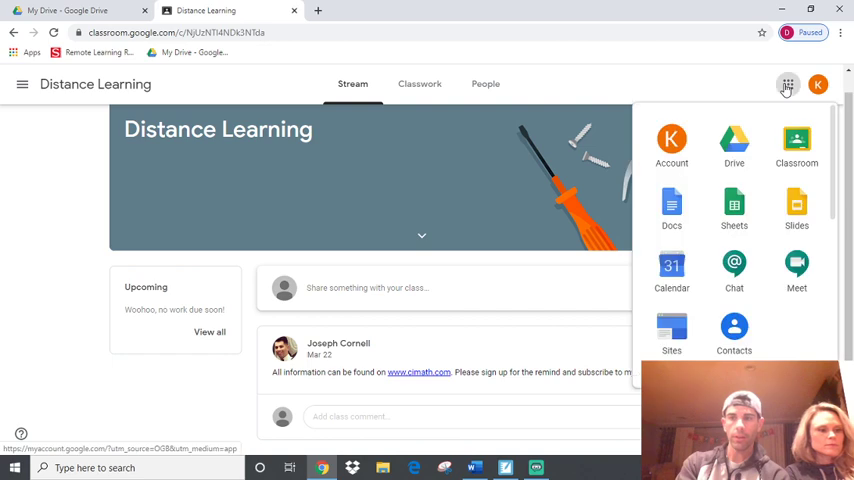
{"action": "left_click", "coordinate": [788, 84]}
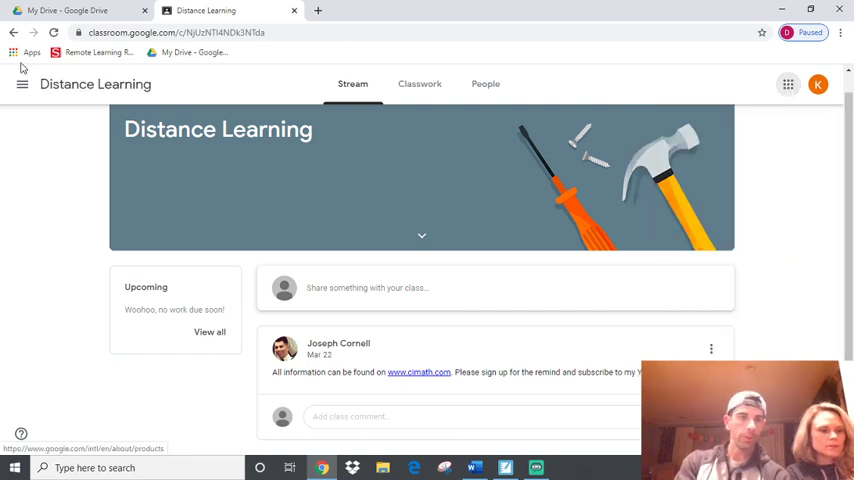
- Return to the classes home and join a second class with the teacher's code
{"action": "left_click", "coordinate": [16, 36]}
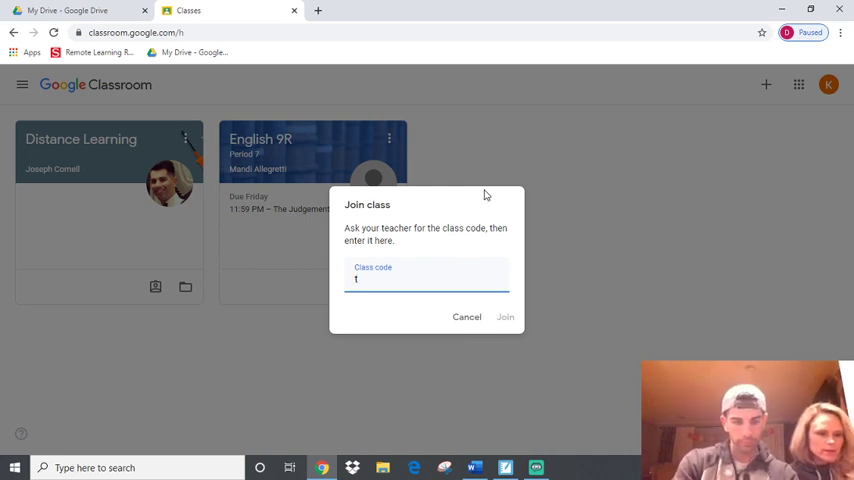
{"action": "type", "text": "13h"}
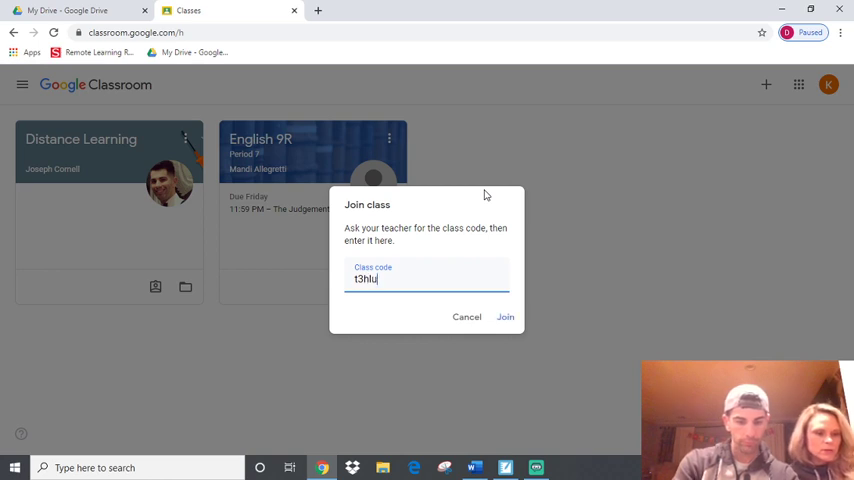
{"action": "type", "text": "y"}
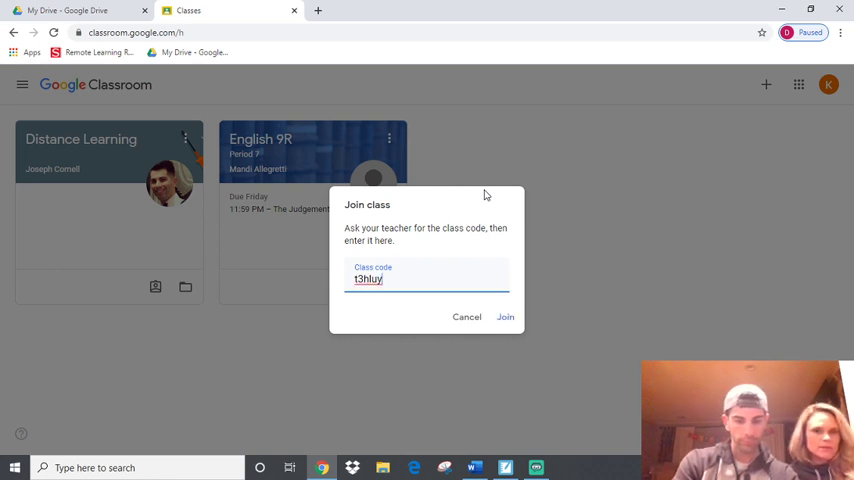
{"action": "left_click", "coordinate": [504, 316]}
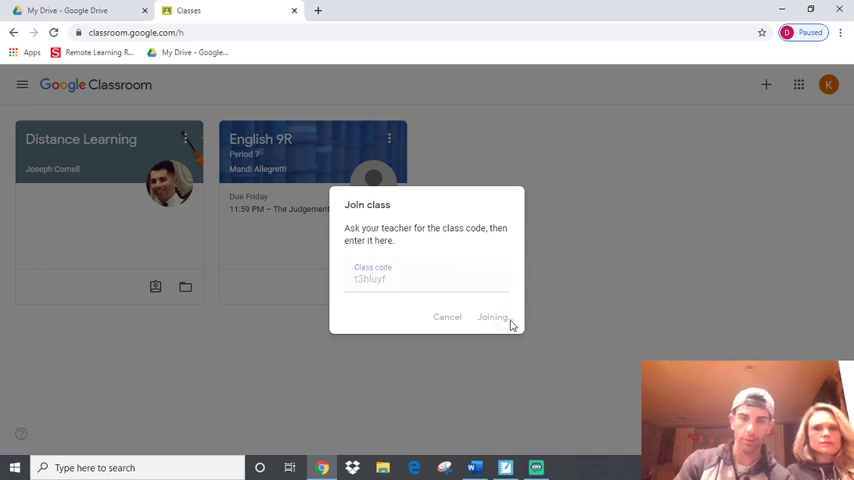
{"action": "left_click", "coordinate": [494, 316]}
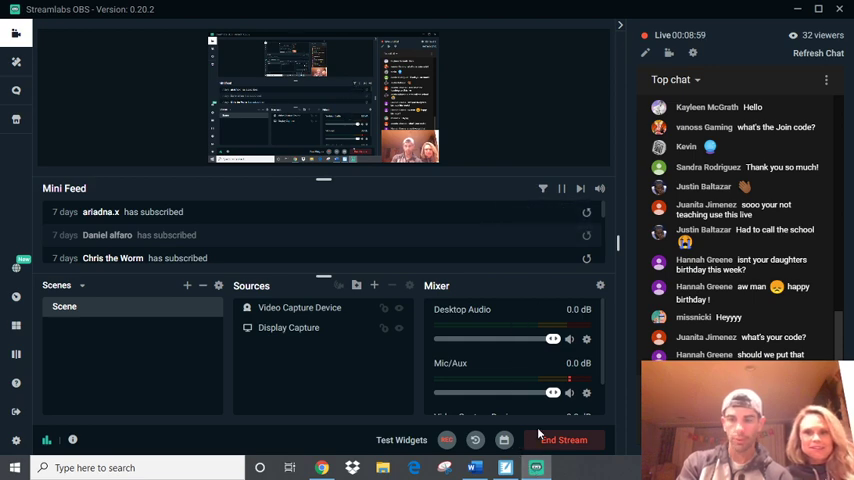
{"action": "mouse_move", "coordinate": [538, 436]}
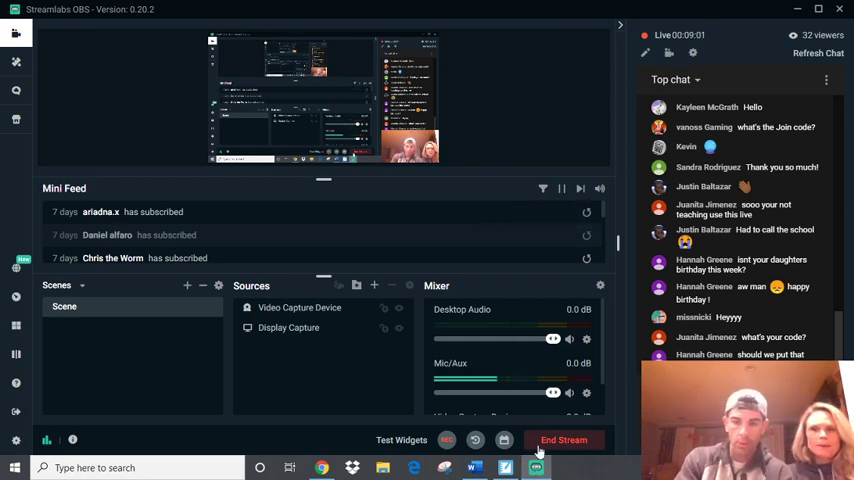
{"action": "mouse_move", "coordinate": [532, 464]}
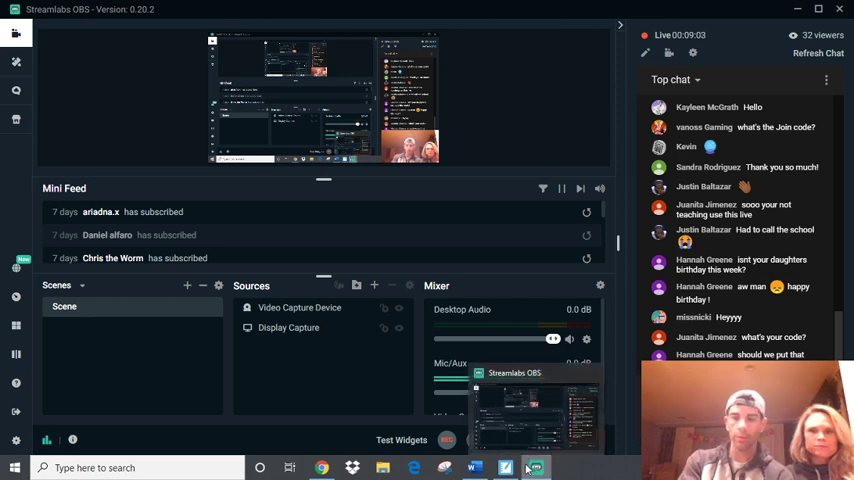
- Switch from Streamlabs OBS back to the Chrome browser window
{"action": "left_click", "coordinate": [504, 464]}
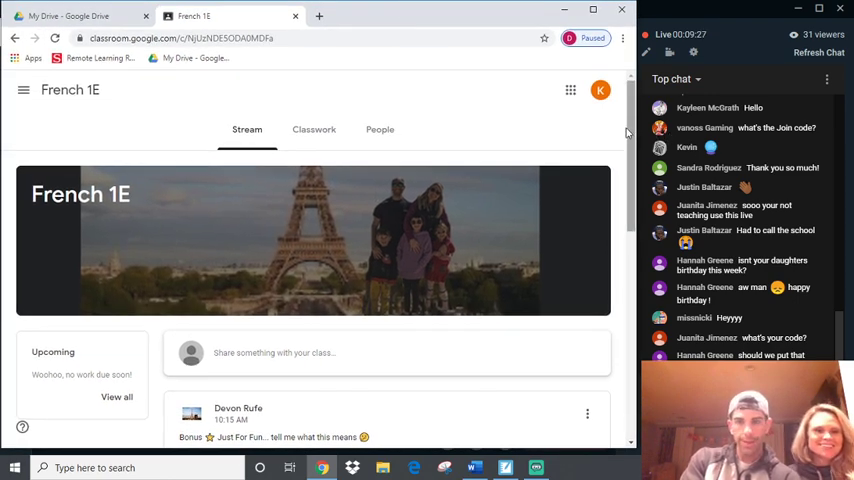
{"action": "scroll", "scroll_direction": "down", "scroll_amount": 3}
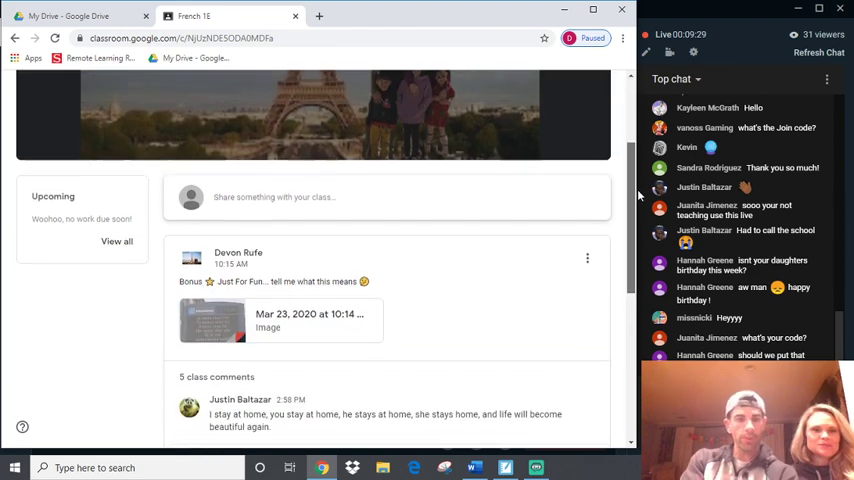
{"action": "scroll", "scroll_direction": "down", "scroll_amount": 3}
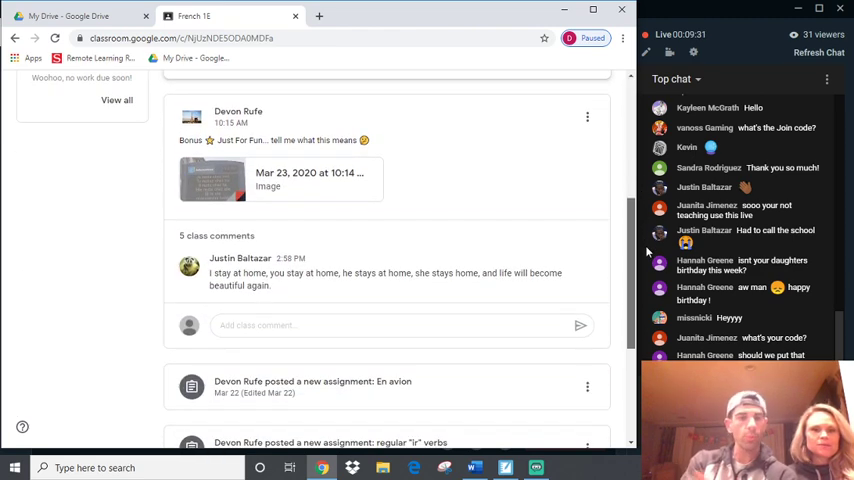
{"action": "scroll", "scroll_direction": "down", "scroll_amount": 3}
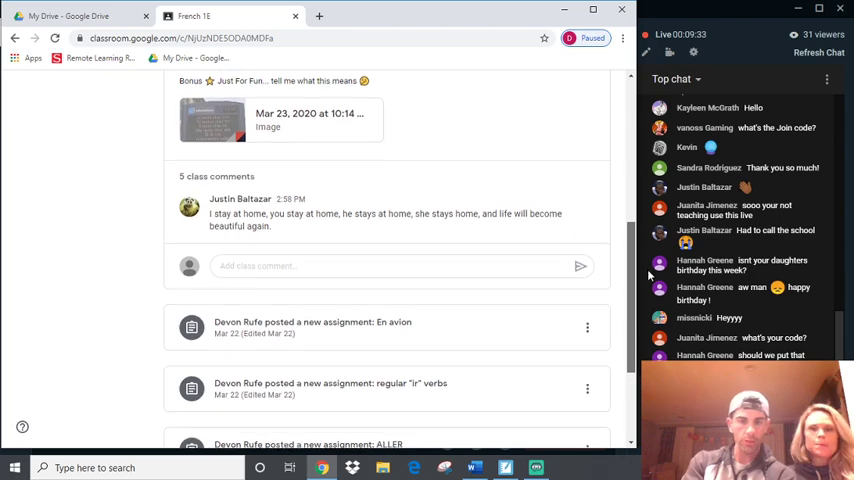
{"action": "scroll", "scroll_direction": "down", "scroll_amount": 3}
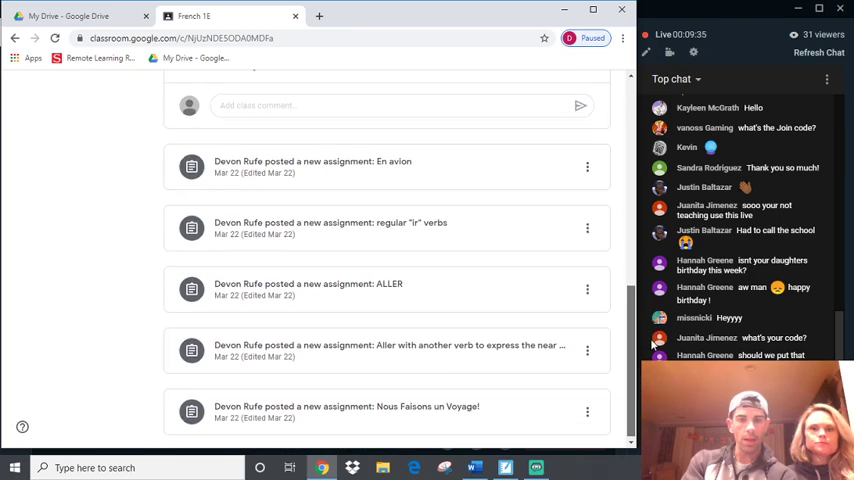
{"action": "scroll", "scroll_direction": "up", "scroll_amount": 3}
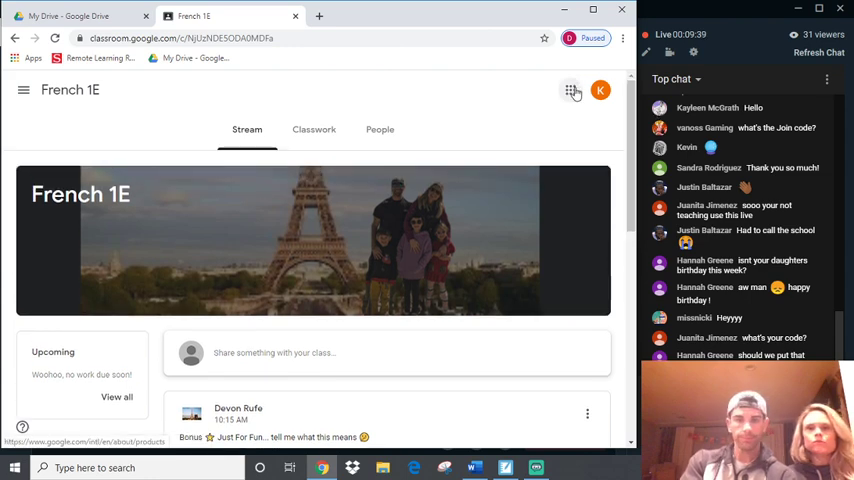
- Launch Google Drive from the Google apps grid on the French 1E page
{"action": "left_click", "coordinate": [568, 88]}
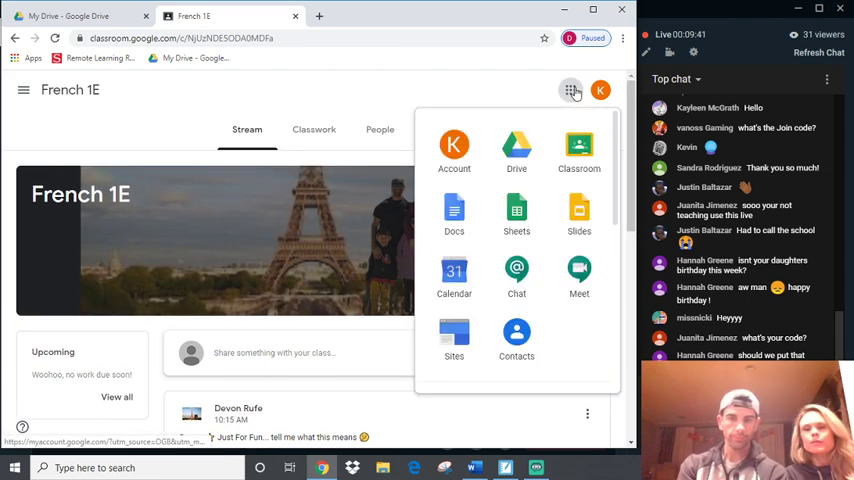
{"action": "left_click", "coordinate": [572, 92]}
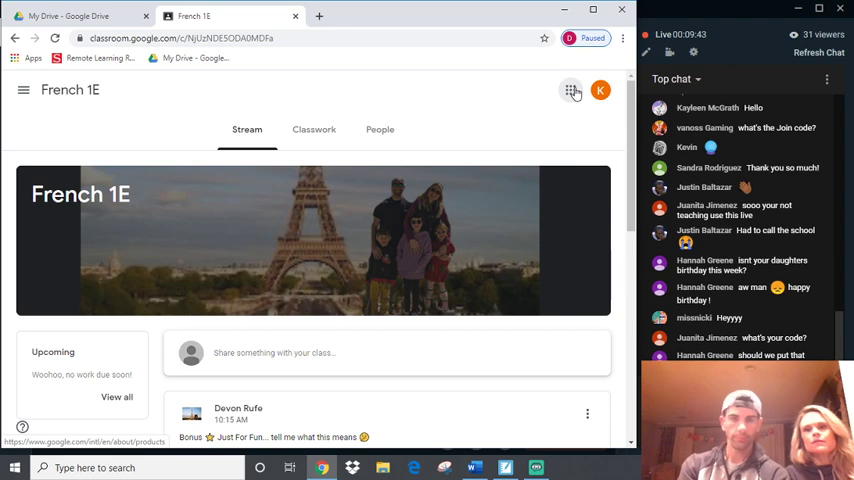
{"action": "mouse_move", "coordinate": [564, 90]}
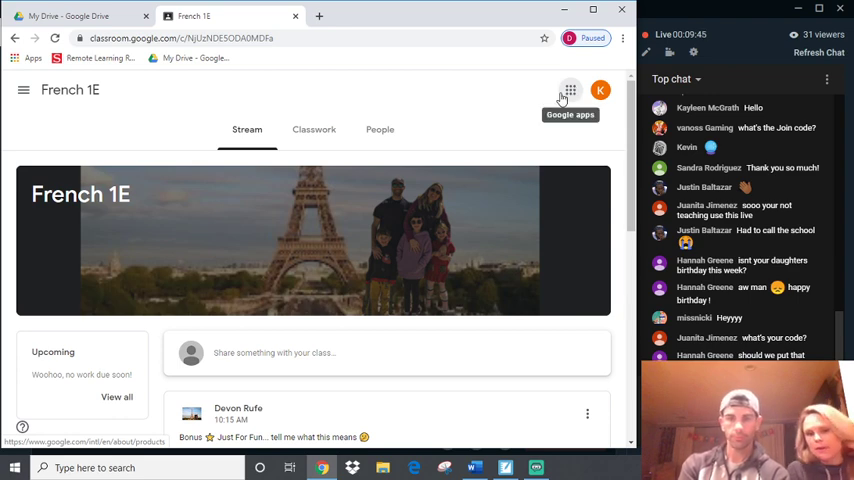
{"action": "left_click", "coordinate": [560, 92]}
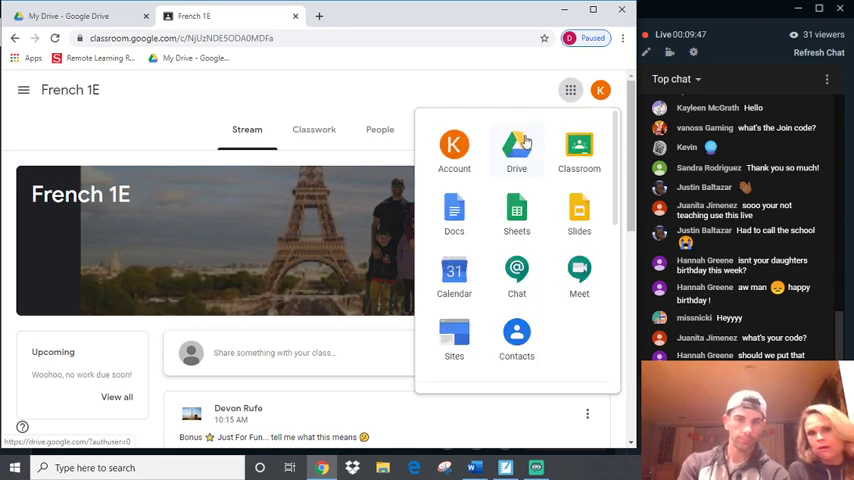
{"action": "left_click", "coordinate": [516, 144]}
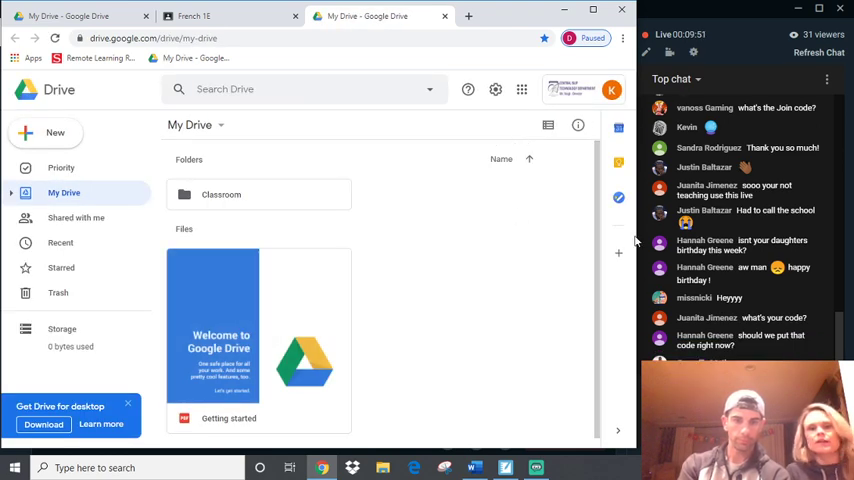
- Look inside the Classroom folder in Drive, then switch to the French 1E class tab
{"action": "double_click", "coordinate": [220, 194]}
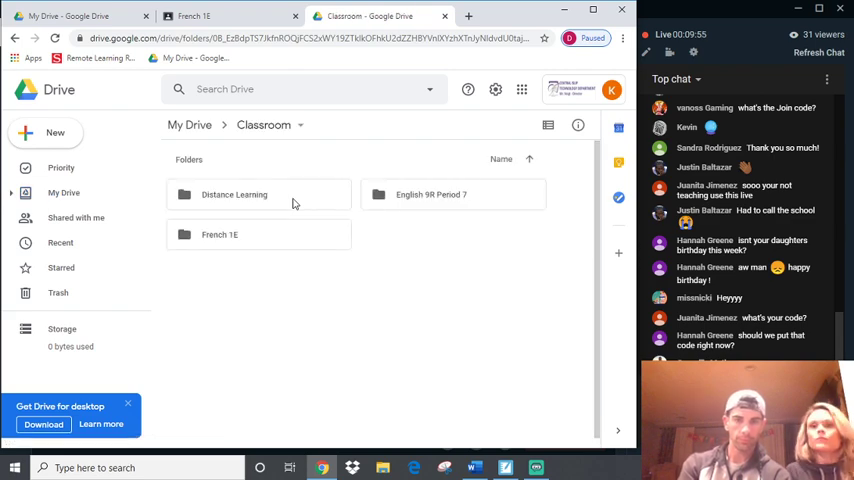
{"action": "mouse_move", "coordinate": [212, 132]}
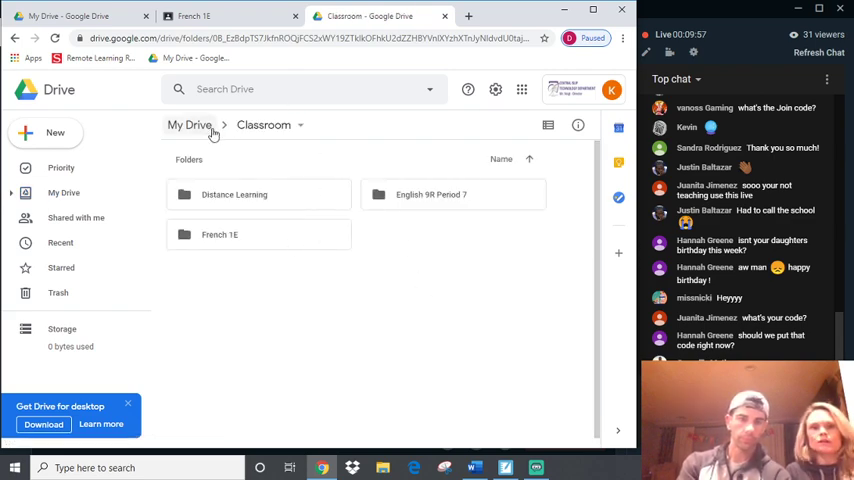
{"action": "left_click", "coordinate": [188, 124]}
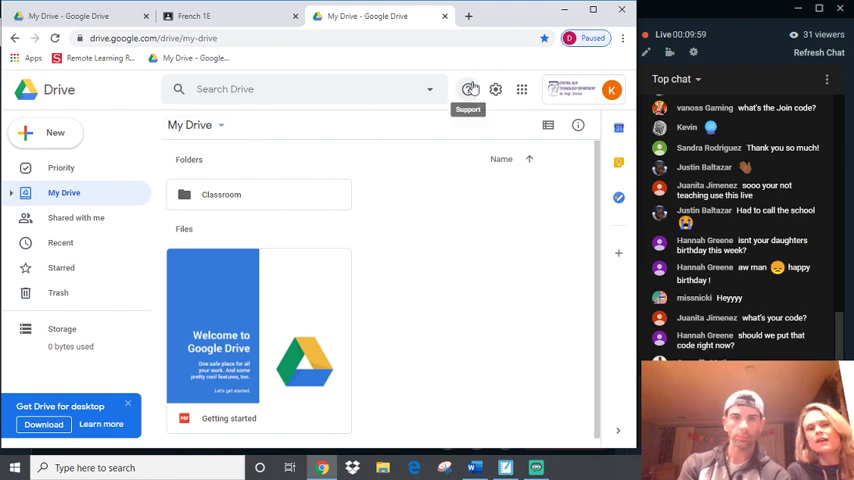
{"action": "mouse_move", "coordinate": [230, 16]}
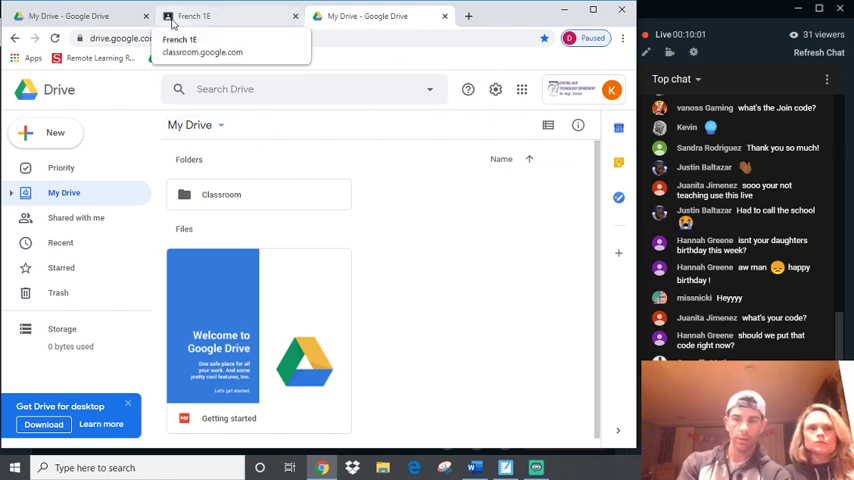
{"action": "left_click", "coordinate": [220, 16]}
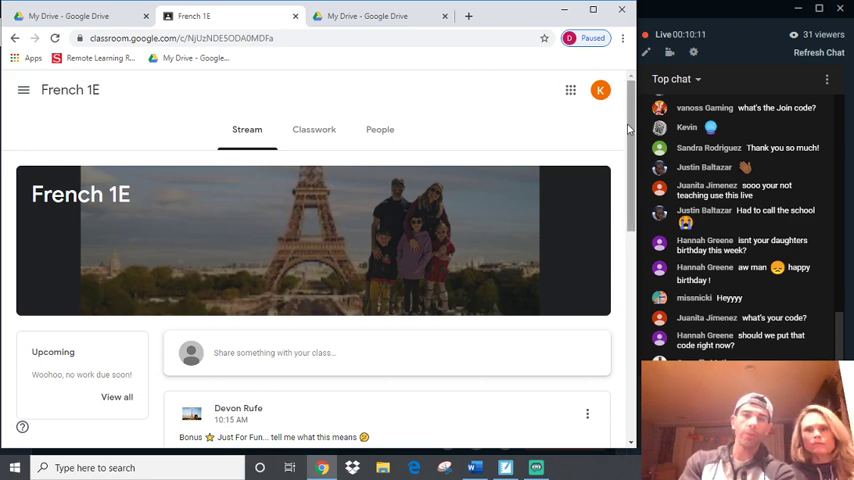
- Scroll the French 1E stream, then return to the My Drive tab
{"action": "scroll", "scroll_direction": "down", "scroll_amount": 3}
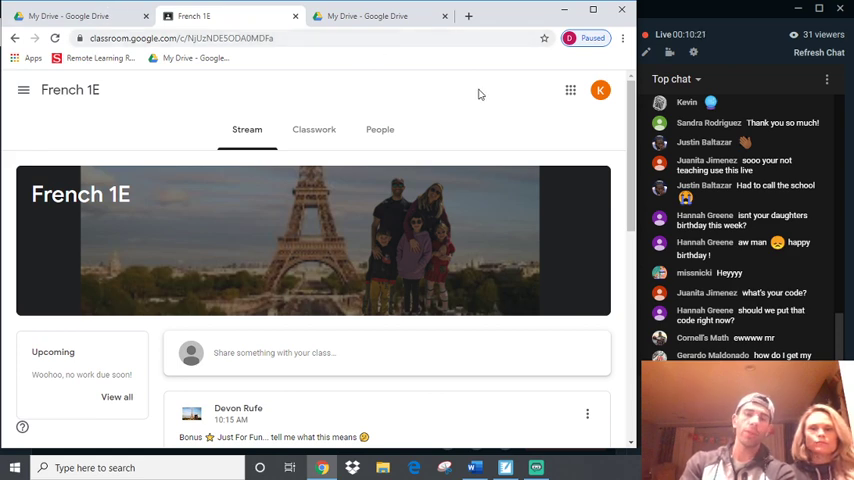
{"action": "scroll", "scroll_direction": "down", "scroll_amount": 3}
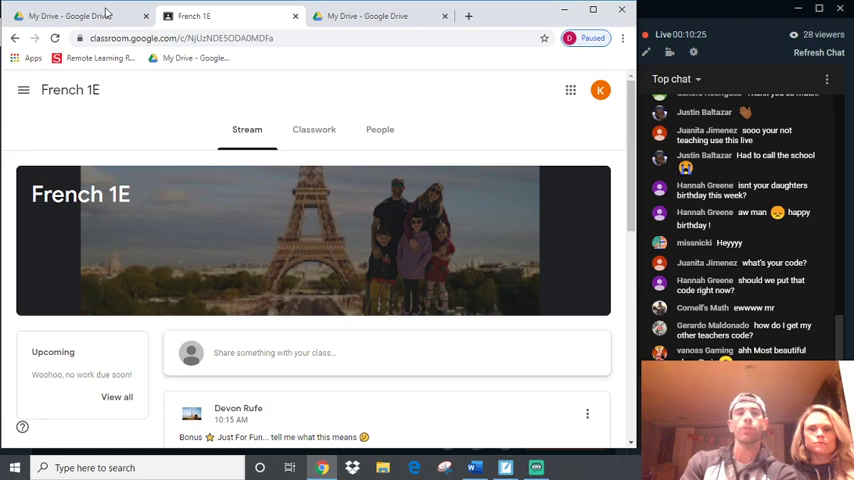
{"action": "left_click", "coordinate": [70, 16]}
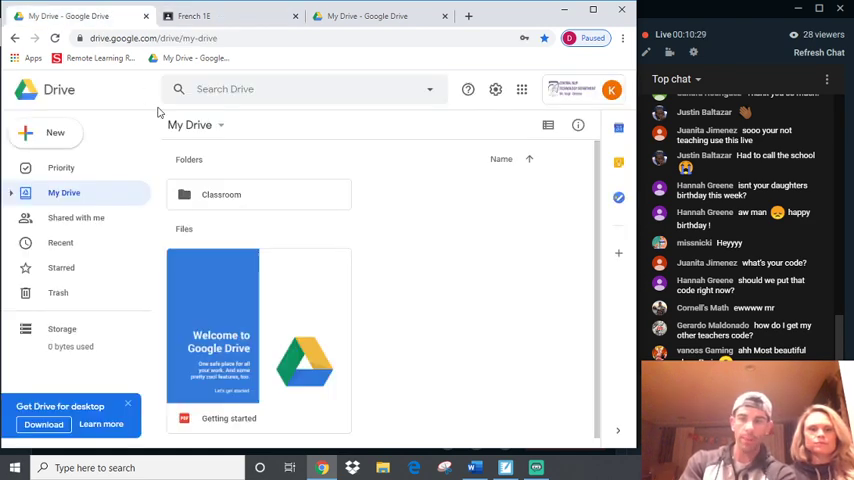
{"action": "double_click", "coordinate": [220, 194]}
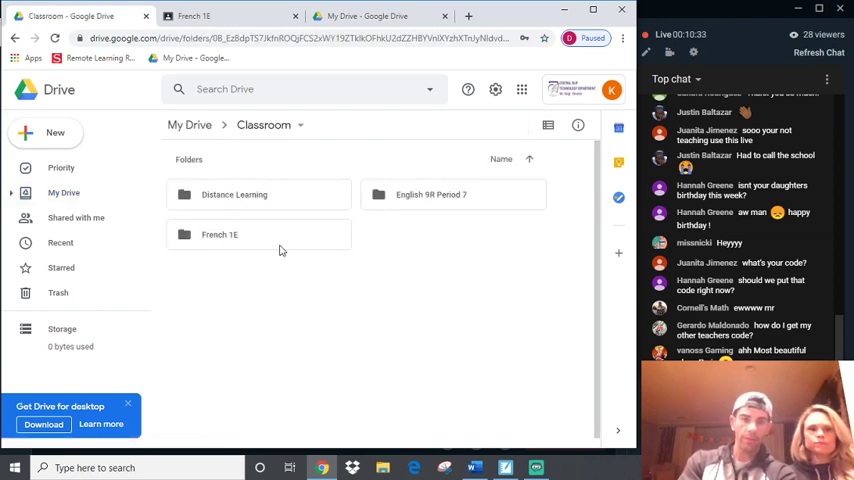
{"action": "mouse_move", "coordinate": [272, 244]}
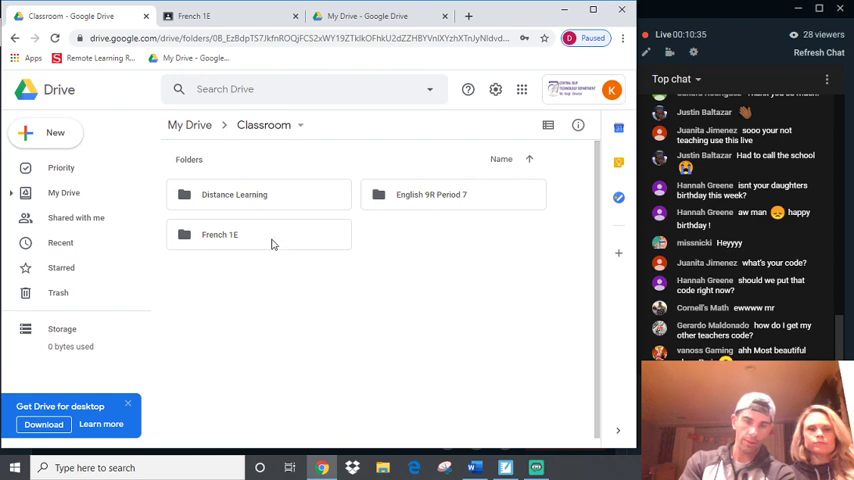
{"action": "double_click", "coordinate": [220, 234]}
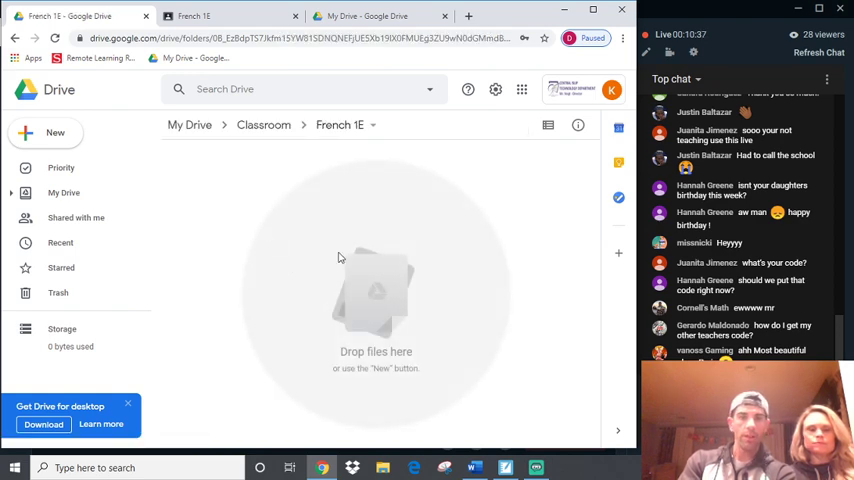
{"action": "mouse_move", "coordinate": [320, 276]}
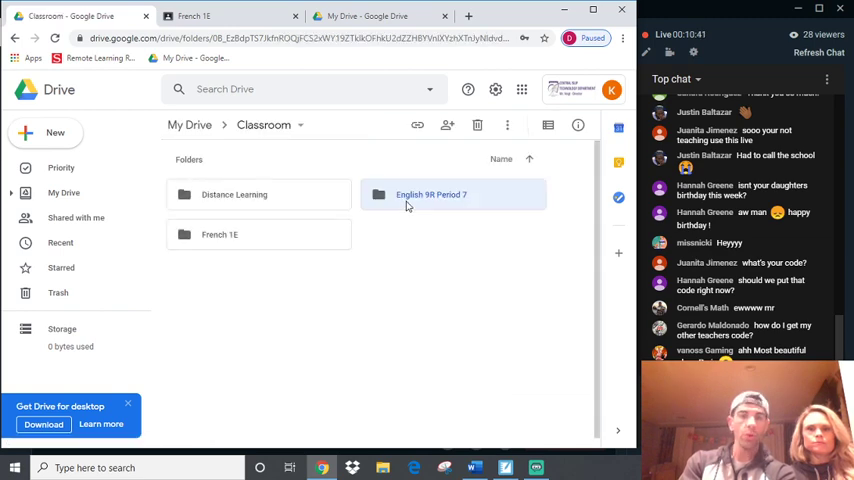
{"action": "double_click", "coordinate": [432, 194]}
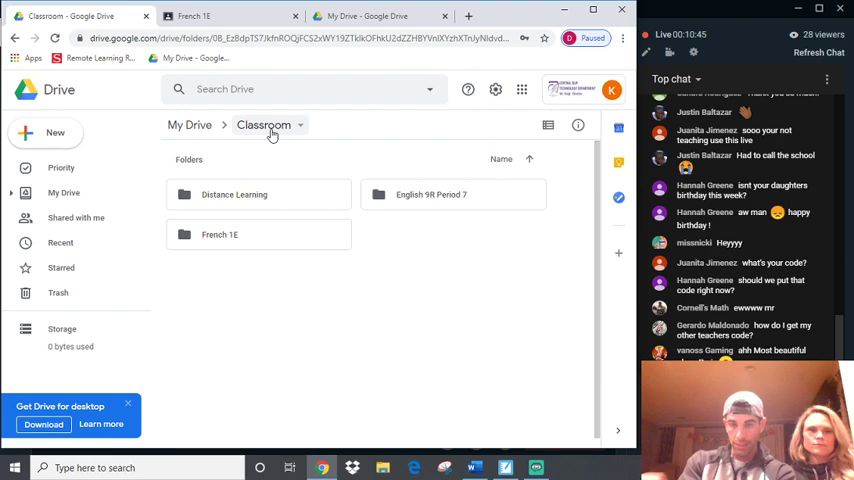
{"action": "mouse_move", "coordinate": [188, 124]}
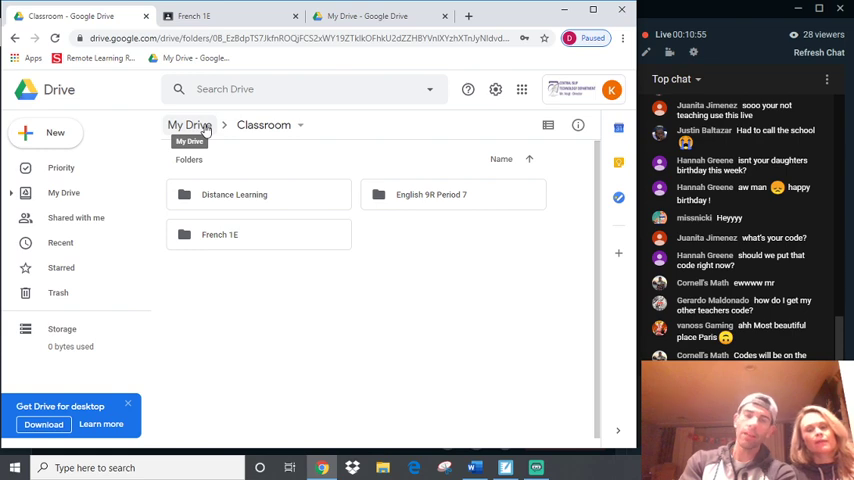
{"action": "mouse_move", "coordinate": [196, 126]}
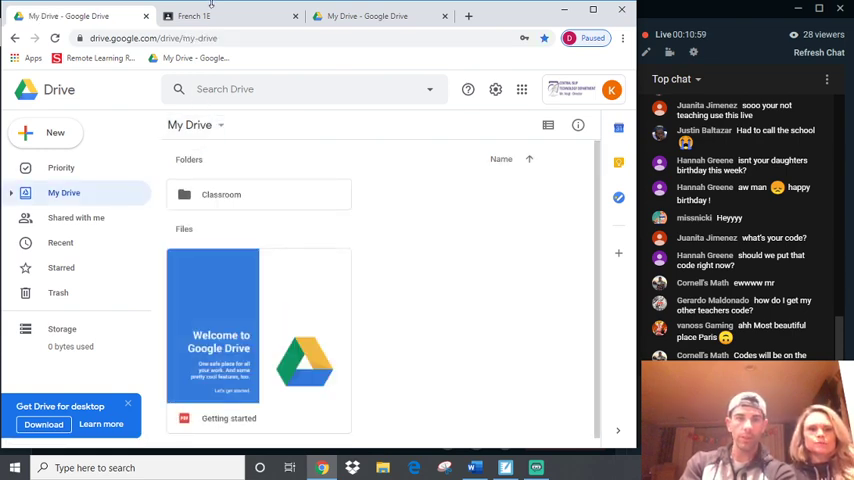
- Return to the French 1E class and scroll the Stream down to the 'Nous Faisons un Voyage!' assignment
{"action": "left_click", "coordinate": [216, 16]}
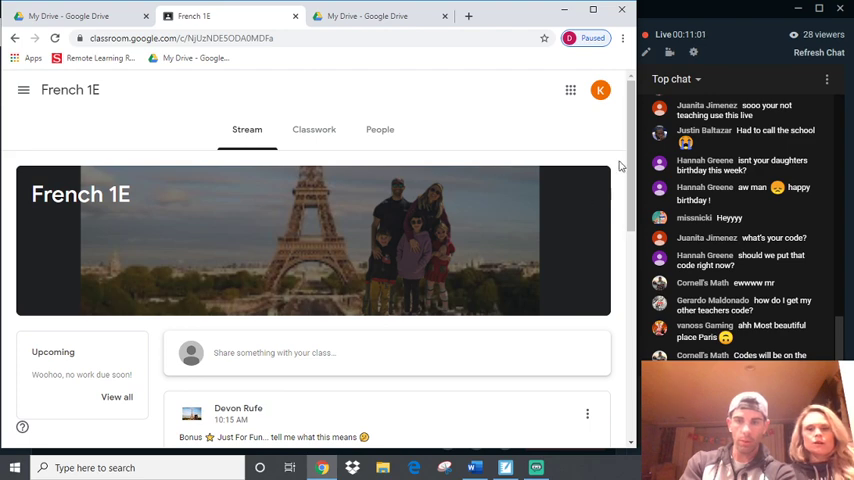
{"action": "scroll", "scroll_direction": "down", "scroll_amount": 3}
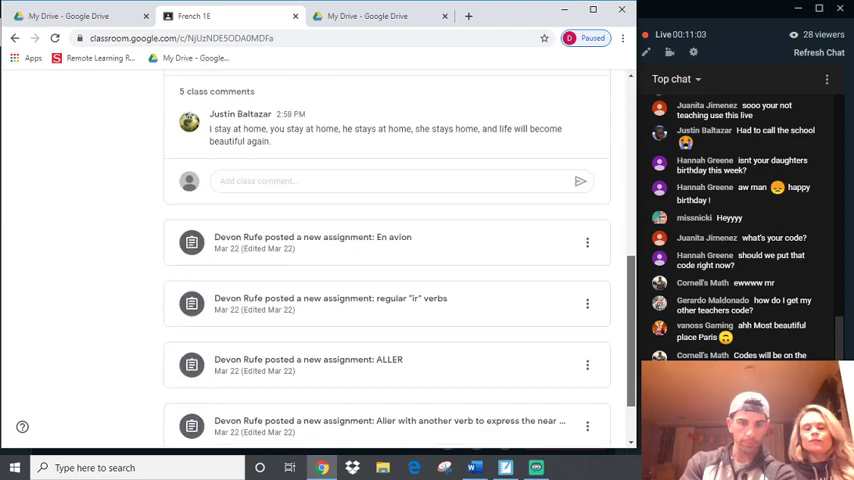
{"action": "scroll", "scroll_direction": "down", "scroll_amount": 3}
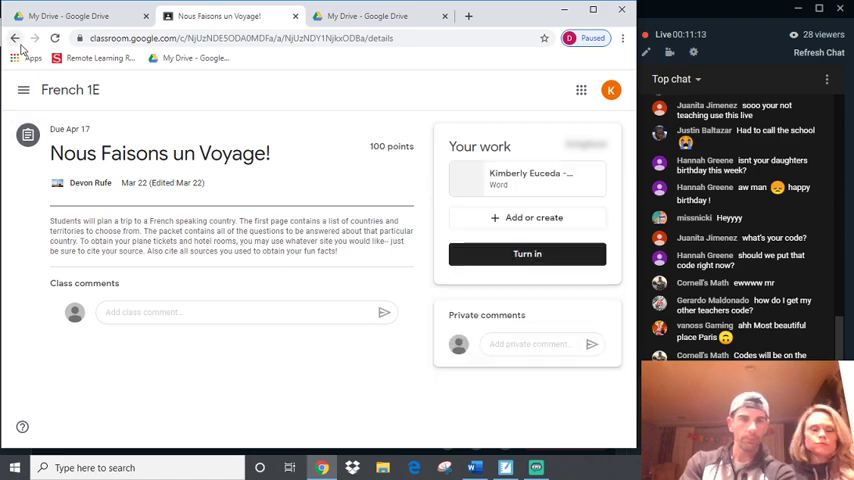
- Open 'Nous Faisons un Voyage!', dismiss the Turn it in tip and preview the attached Word document
{"action": "left_click", "coordinate": [528, 252]}
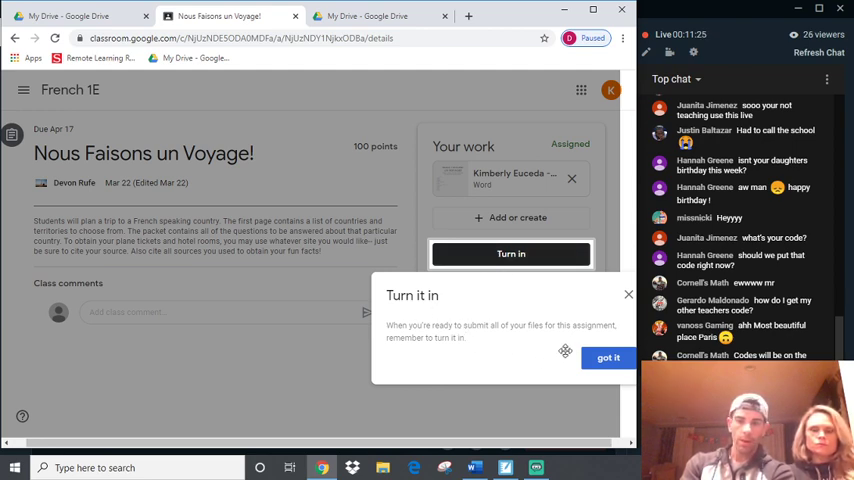
{"action": "left_click", "coordinate": [608, 356]}
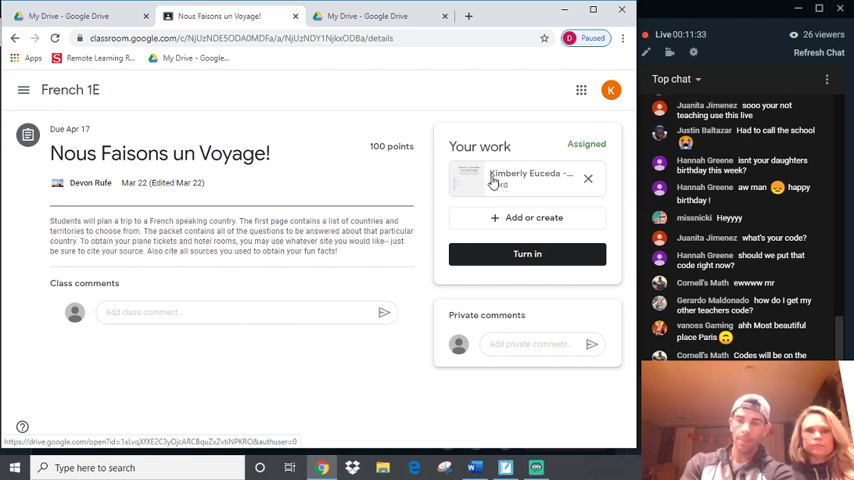
{"action": "left_click", "coordinate": [528, 178]}
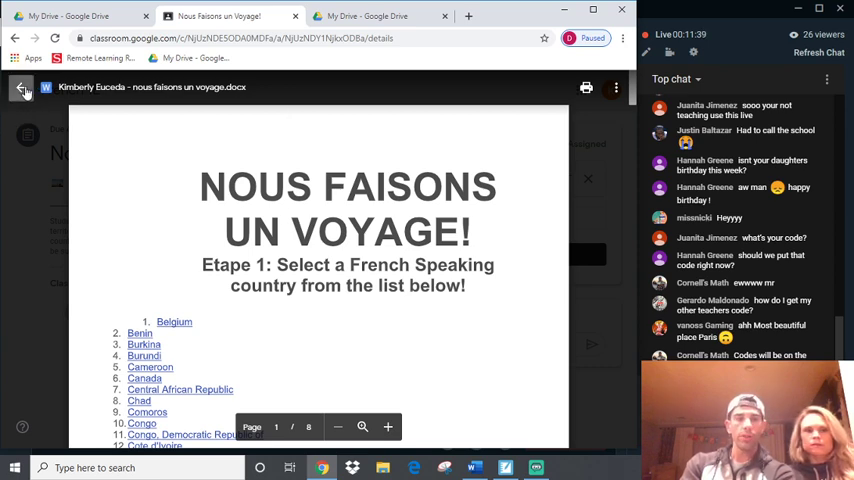
- Close the preview and scroll down through the French 1E Stream posts and comments
{"action": "left_click", "coordinate": [16, 84]}
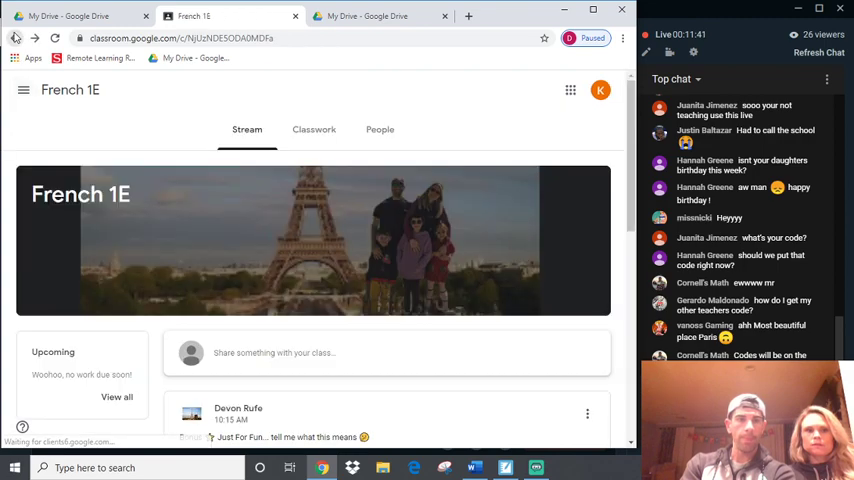
{"action": "scroll", "scroll_direction": "down", "scroll_amount": 3}
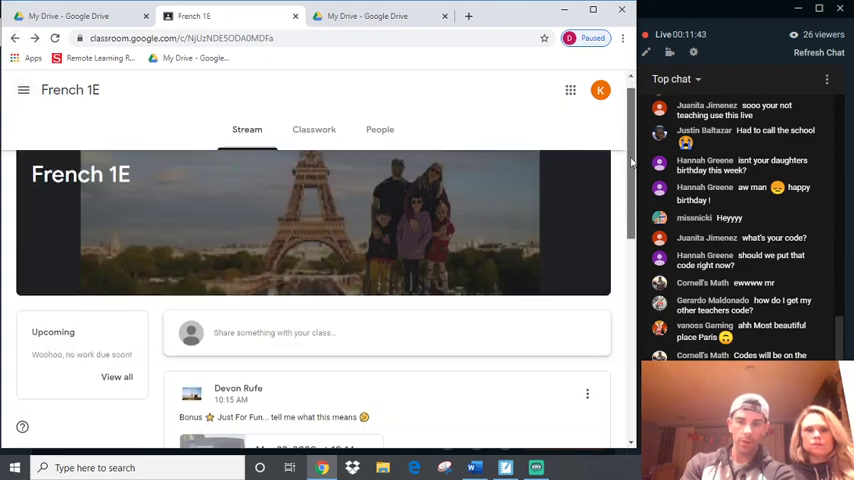
{"action": "scroll", "scroll_direction": "down", "scroll_amount": 3}
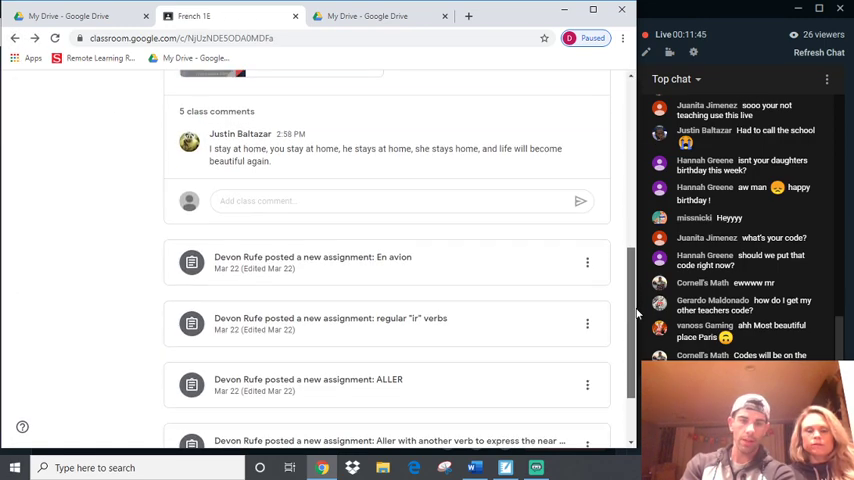
{"action": "scroll", "scroll_direction": "down", "scroll_amount": 3}
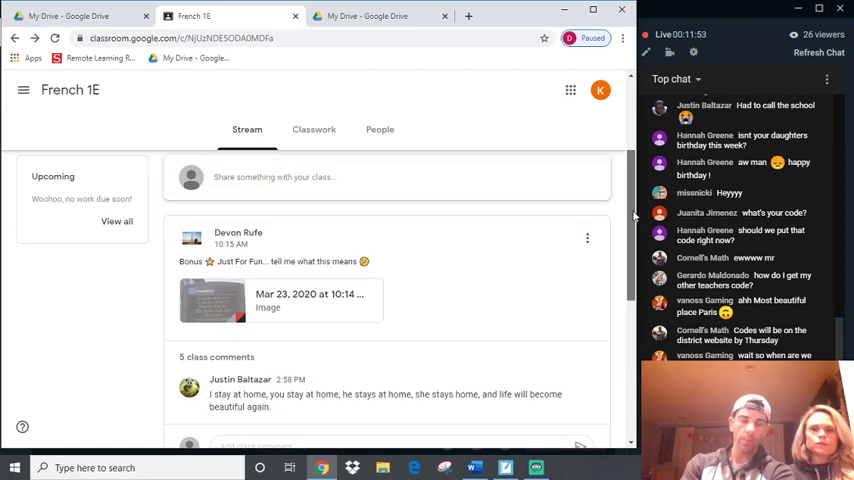
{"action": "scroll", "scroll_direction": "down", "scroll_amount": 3}
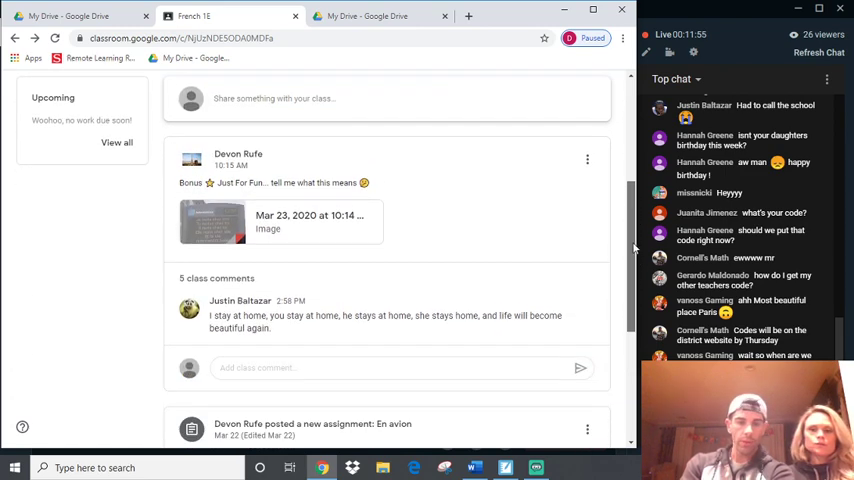
{"action": "scroll", "scroll_direction": "down", "scroll_amount": 3}
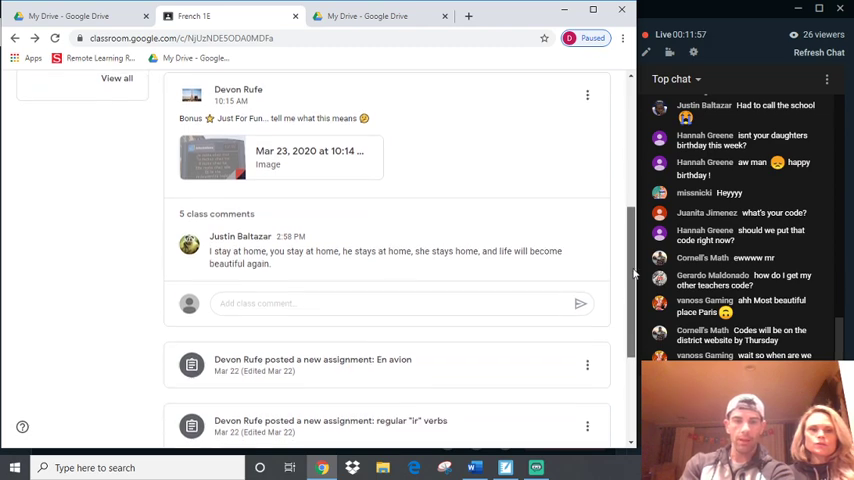
{"action": "scroll", "scroll_direction": "down", "scroll_amount": 3}
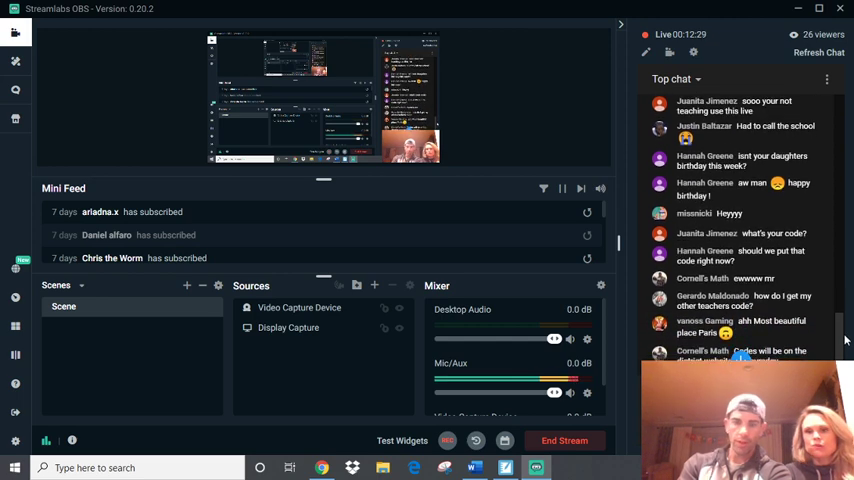
{"action": "scroll", "scroll_direction": "down", "scroll_amount": 3}
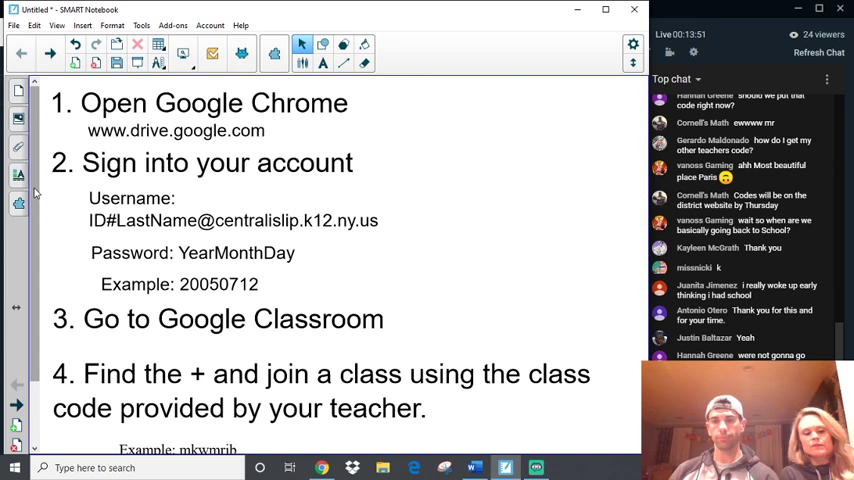
- Scroll the SMART Notebook slide of Google Classroom joining steps
{"action": "scroll", "scroll_direction": "down", "scroll_amount": 3}
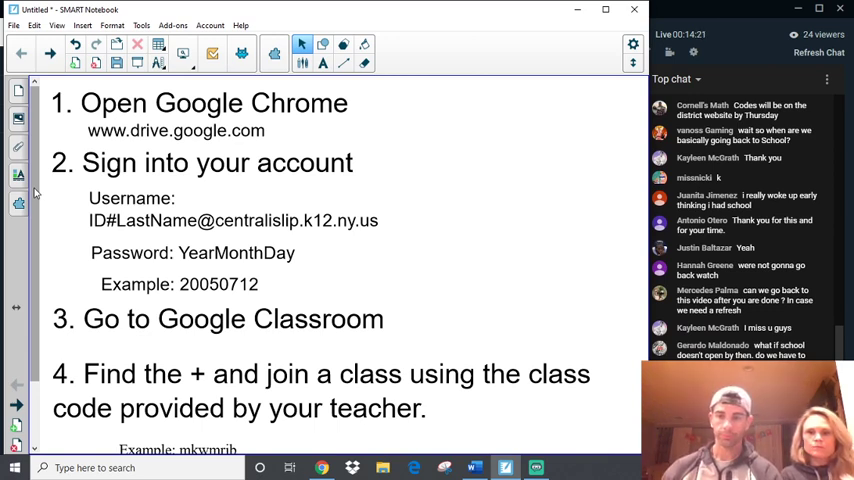
- Scroll past the tutorial slide before returning to My Drive in Chrome
{"action": "scroll", "scroll_direction": "down", "scroll_amount": 3}
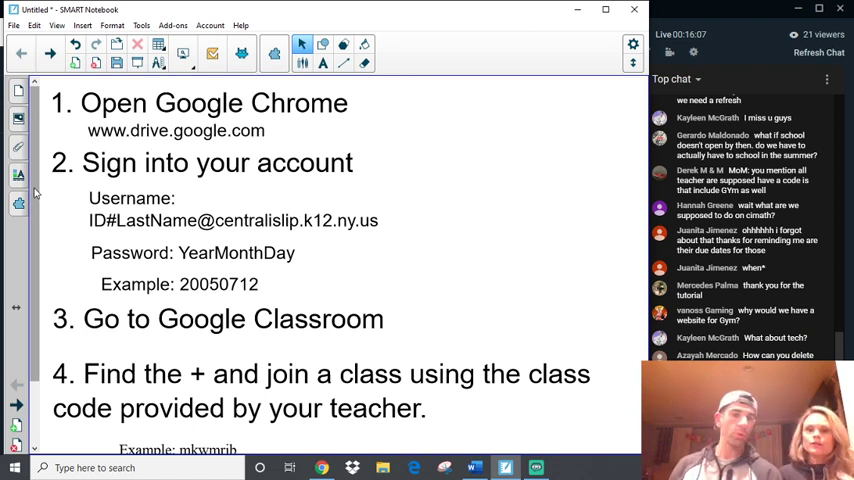
{"action": "scroll", "scroll_direction": "down", "scroll_amount": 3}
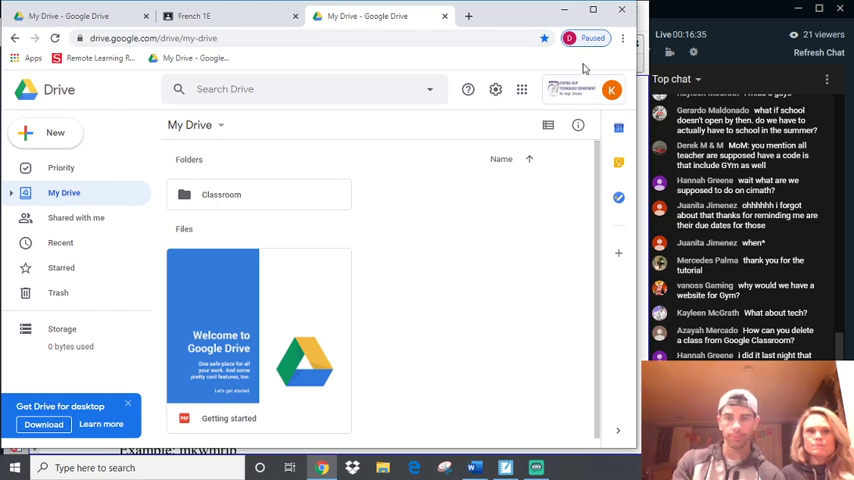
- Go from Drive to Google Classroom via the Google apps grid
{"action": "left_click", "coordinate": [520, 88]}
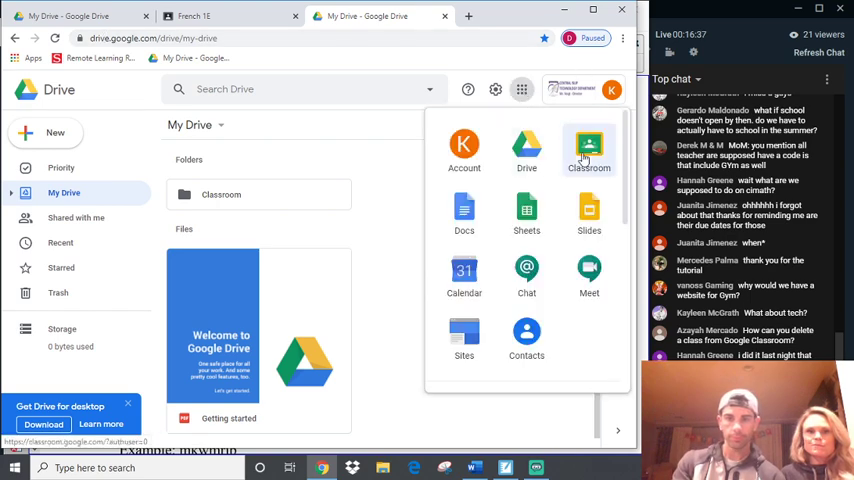
{"action": "left_click", "coordinate": [588, 144]}
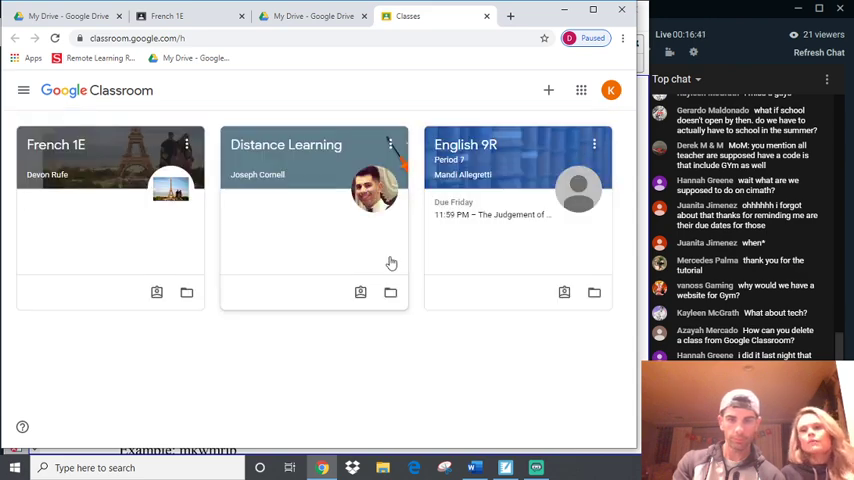
{"action": "mouse_move", "coordinate": [596, 146]}
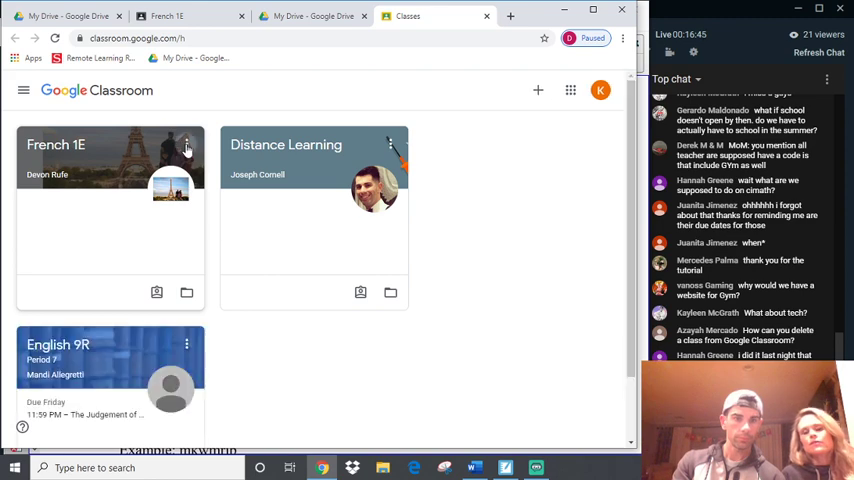
- Unenroll from French 1E through its card menu and confirm in the dialog
{"action": "left_click", "coordinate": [186, 144]}
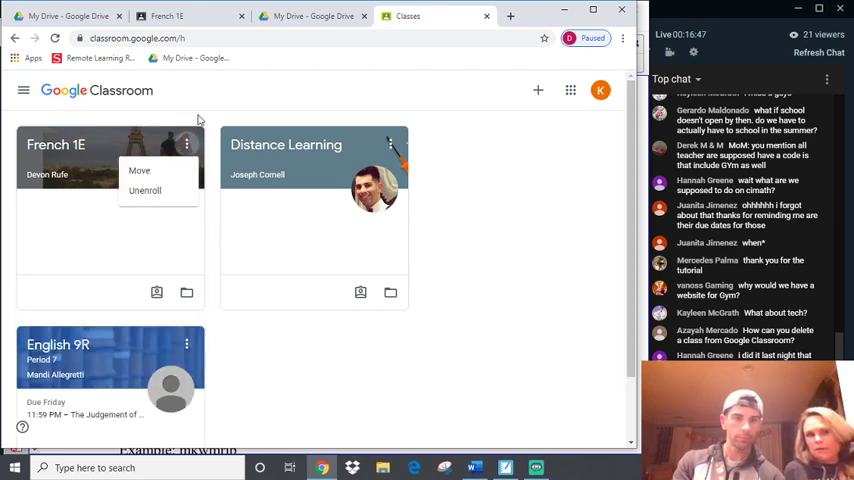
{"action": "left_click", "coordinate": [204, 116]}
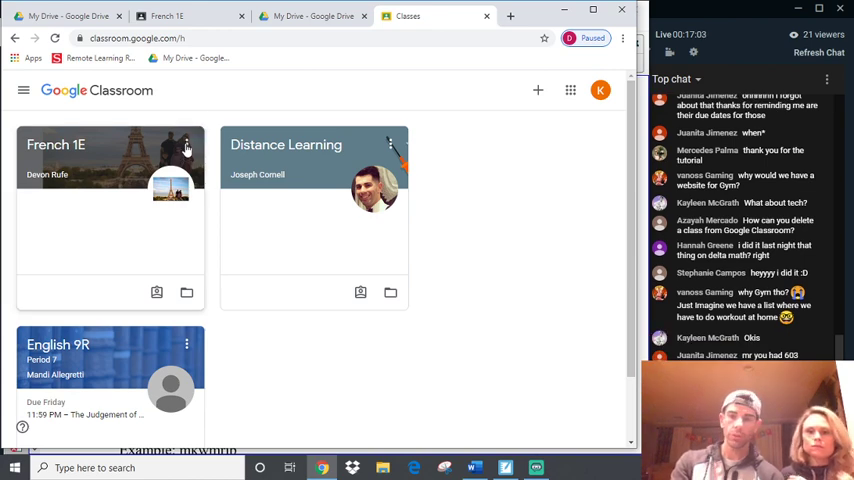
{"action": "left_click", "coordinate": [186, 144]}
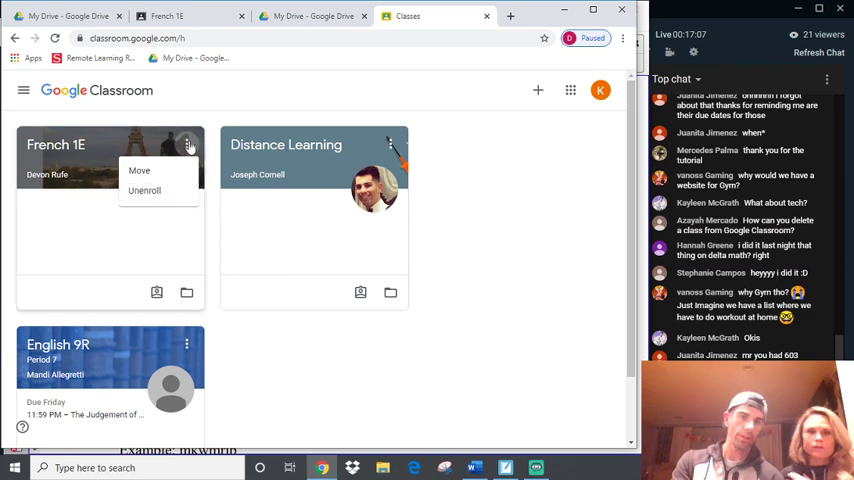
{"action": "left_click", "coordinate": [144, 192]}
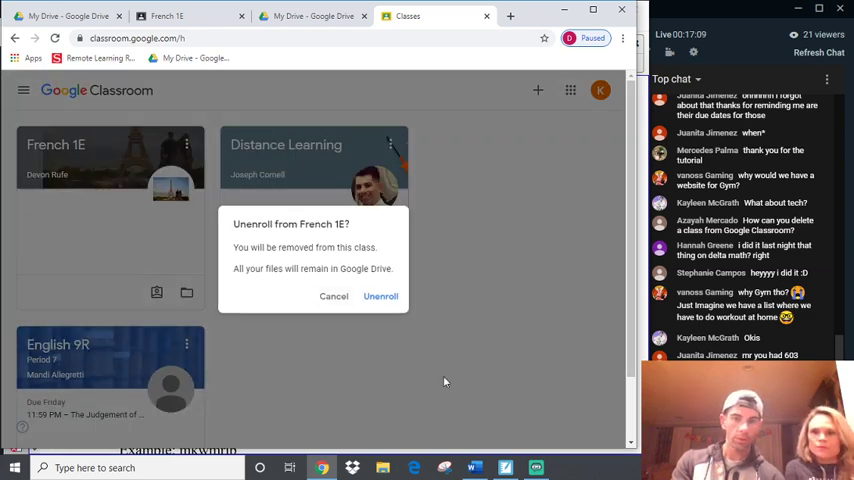
{"action": "left_click", "coordinate": [380, 296]}
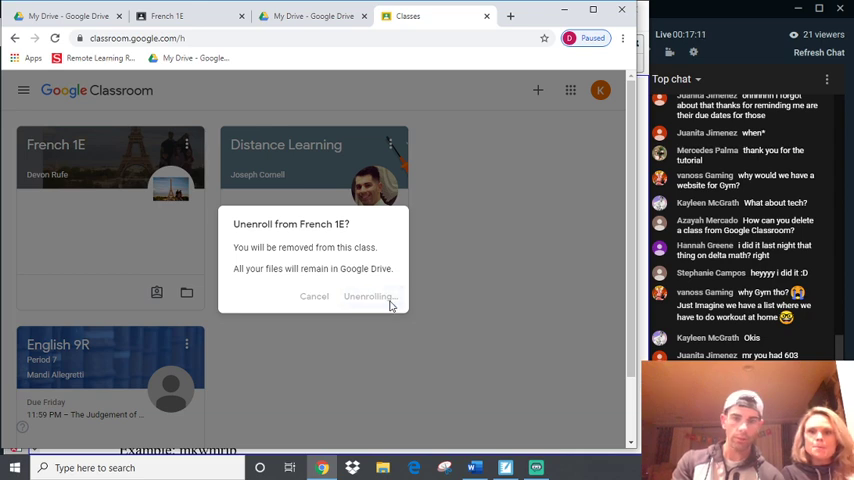
{"action": "left_click", "coordinate": [368, 296]}
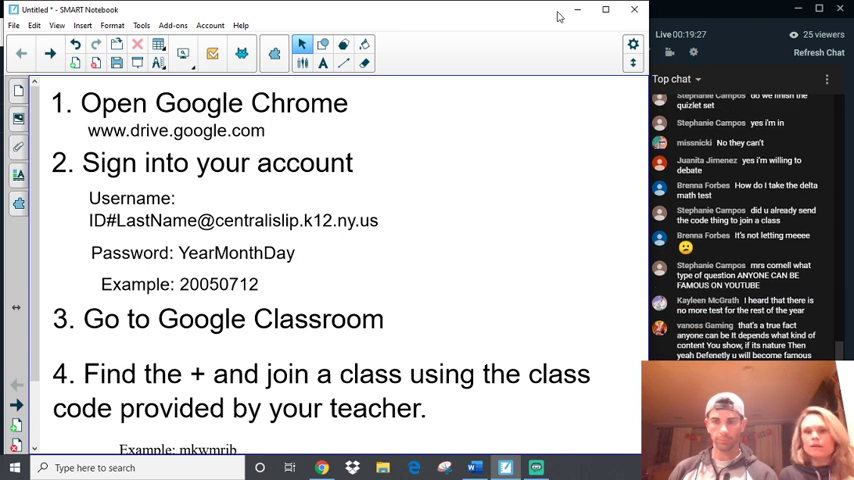
{"action": "scroll", "scroll_direction": "down", "scroll_amount": 3}
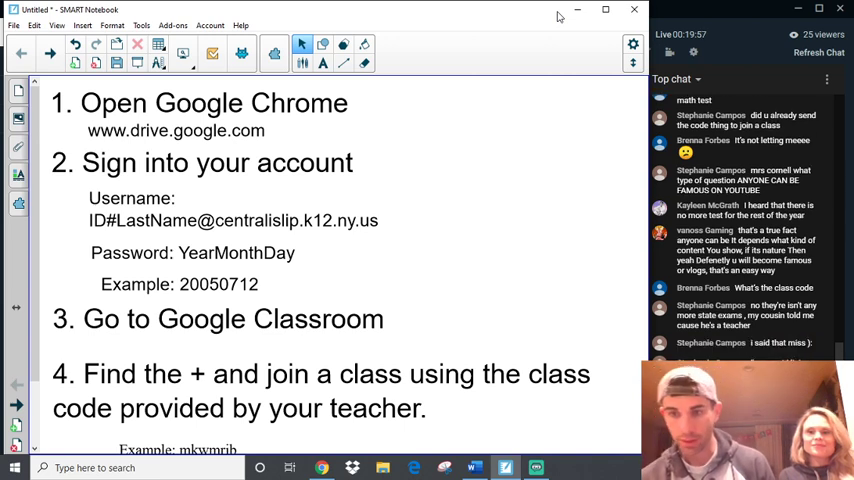
{"action": "scroll", "scroll_direction": "down", "scroll_amount": 3}
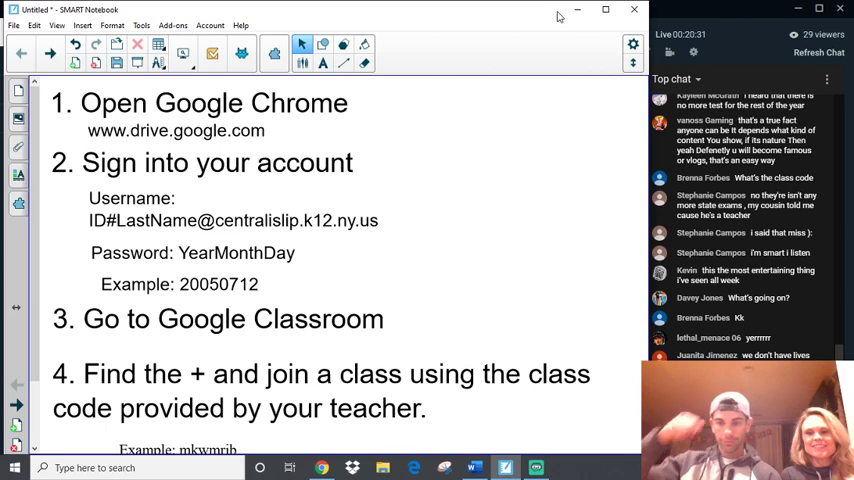
{"action": "scroll", "scroll_direction": "down", "scroll_amount": 3}
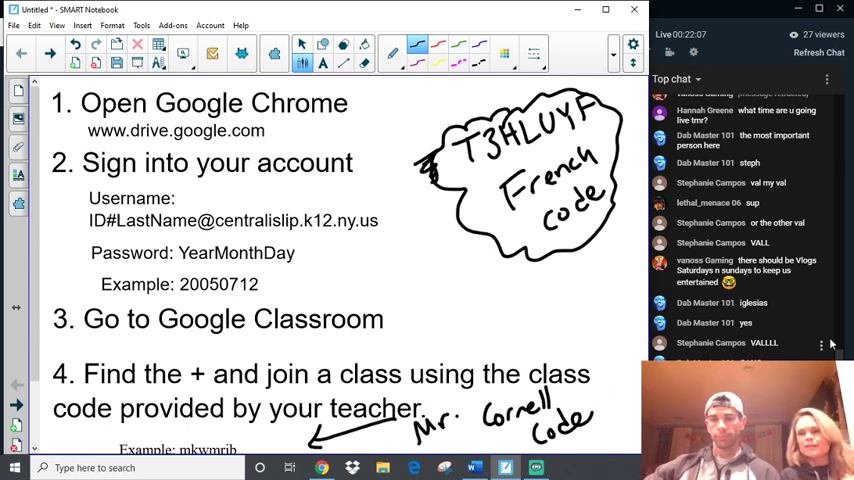
{"action": "scroll", "scroll_direction": "down", "scroll_amount": 3}
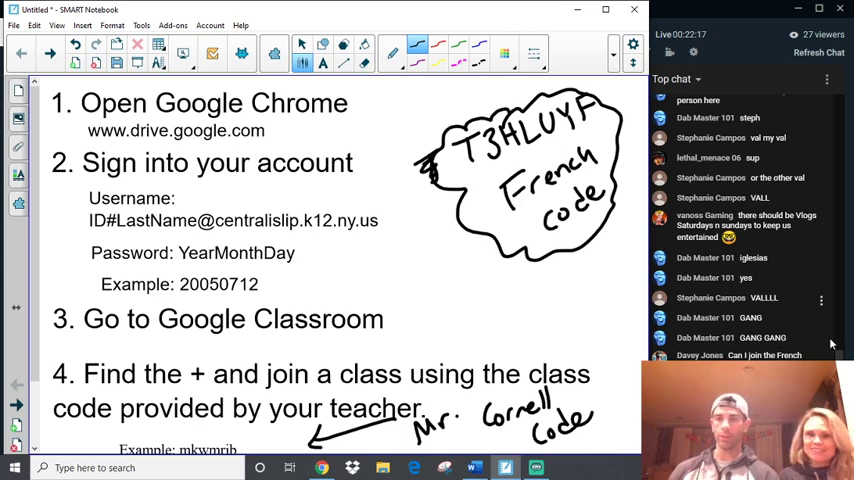
{"action": "scroll", "scroll_direction": "down", "scroll_amount": 3}
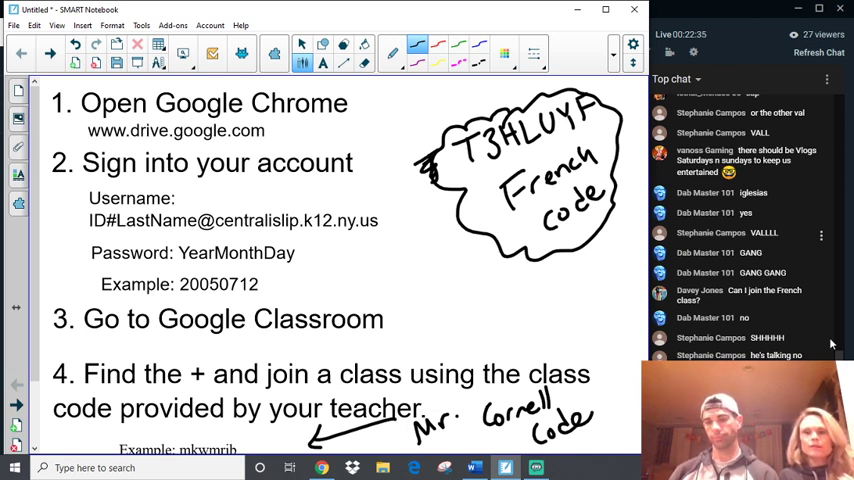
{"action": "scroll", "scroll_direction": "down", "scroll_amount": 3}
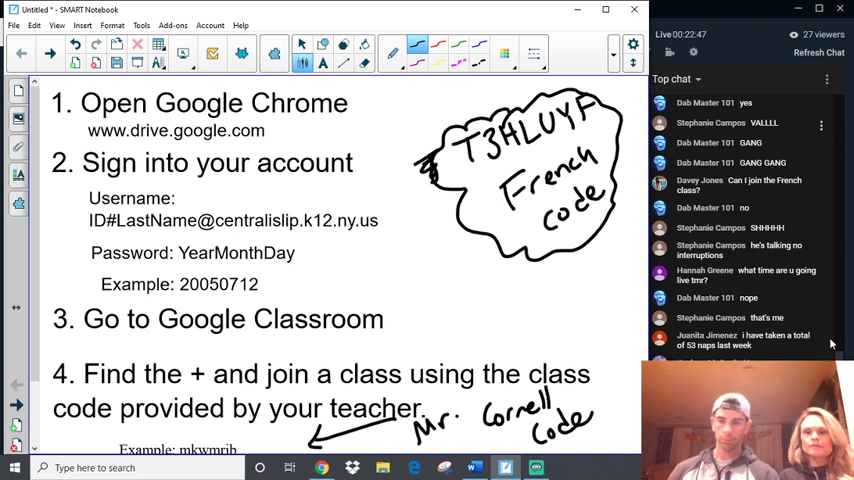
{"action": "scroll", "scroll_direction": "down", "scroll_amount": 3}
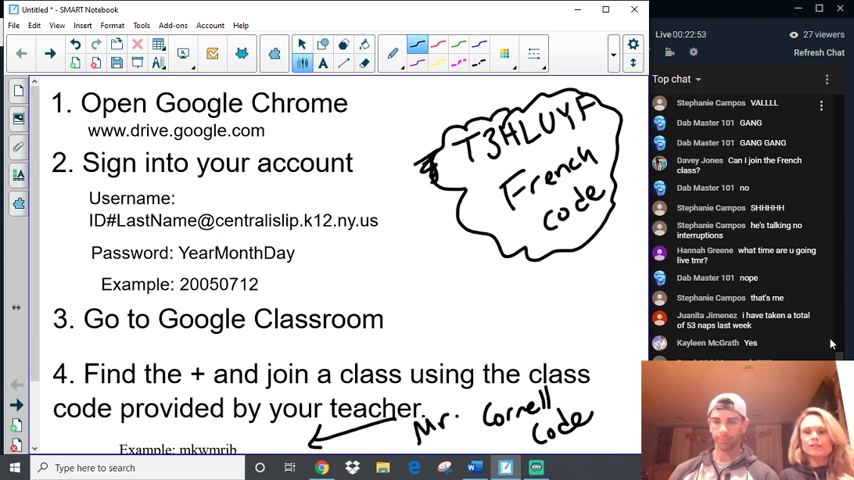
{"action": "scroll", "scroll_direction": "down", "scroll_amount": 3}
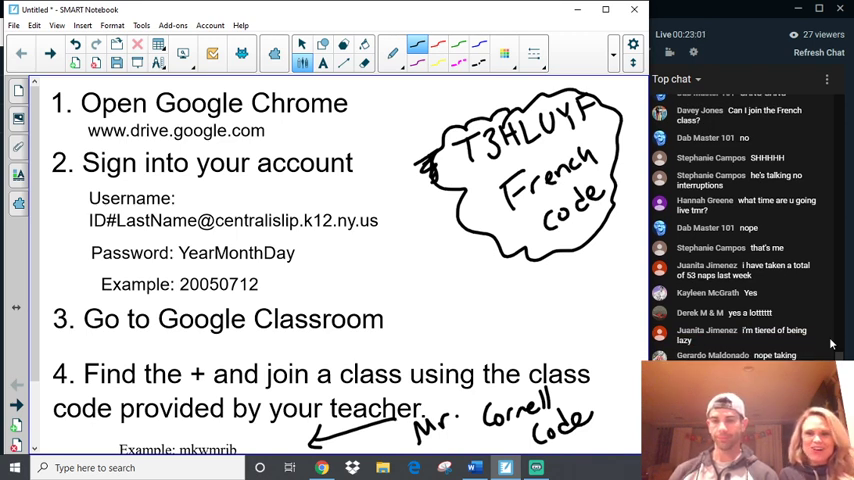
{"action": "scroll", "scroll_direction": "down", "scroll_amount": 3}
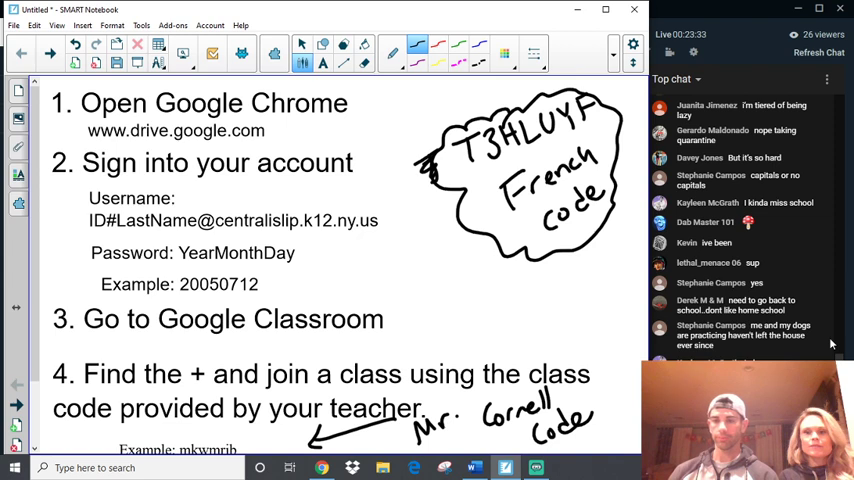
{"action": "scroll", "scroll_direction": "down", "scroll_amount": 3}
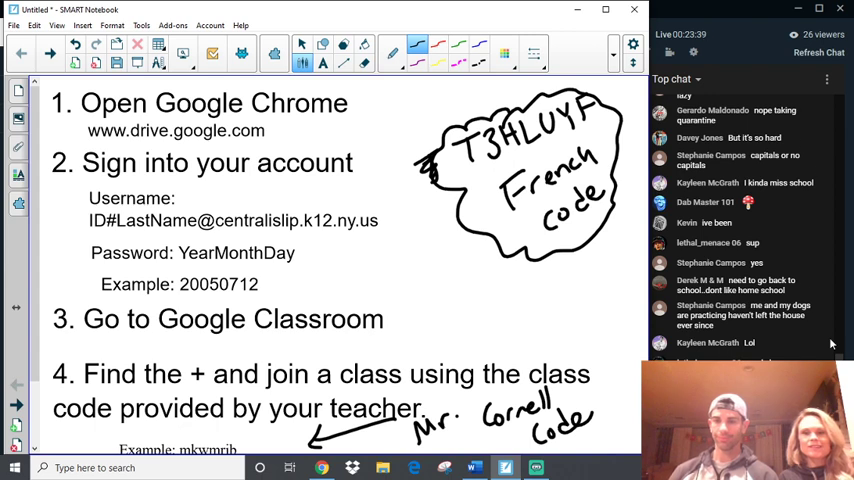
{"action": "scroll", "scroll_direction": "down", "scroll_amount": 3}
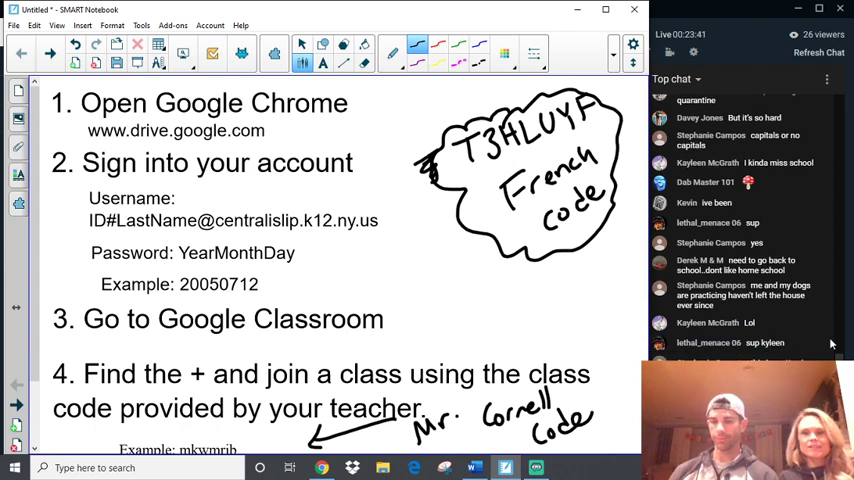
{"action": "scroll", "scroll_direction": "down", "scroll_amount": 3}
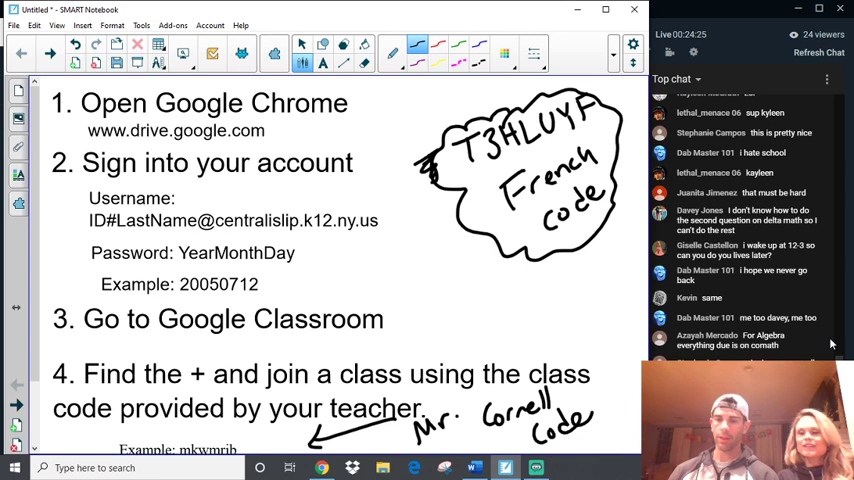
{"action": "scroll", "scroll_direction": "down", "scroll_amount": 3}
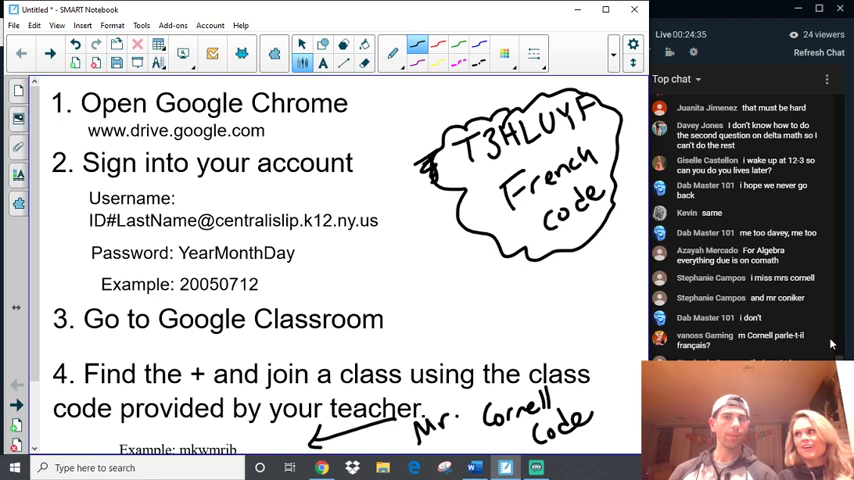
{"action": "scroll", "scroll_direction": "down", "scroll_amount": 3}
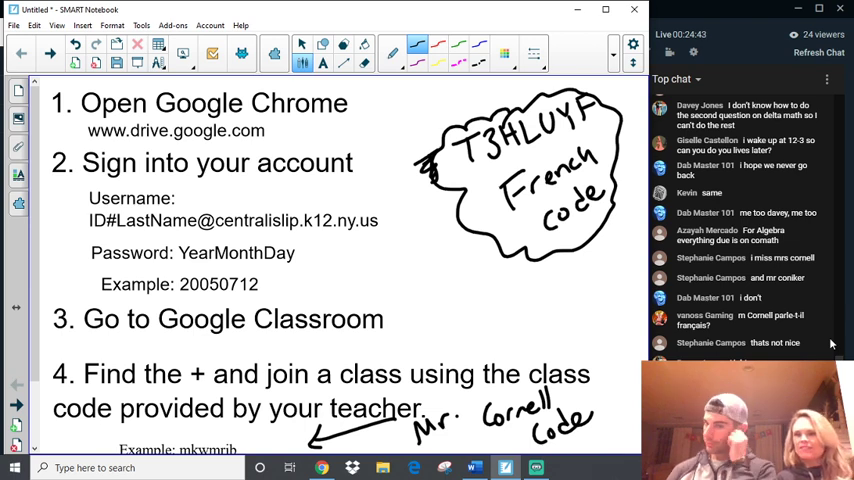
{"action": "scroll", "scroll_direction": "down", "scroll_amount": 3}
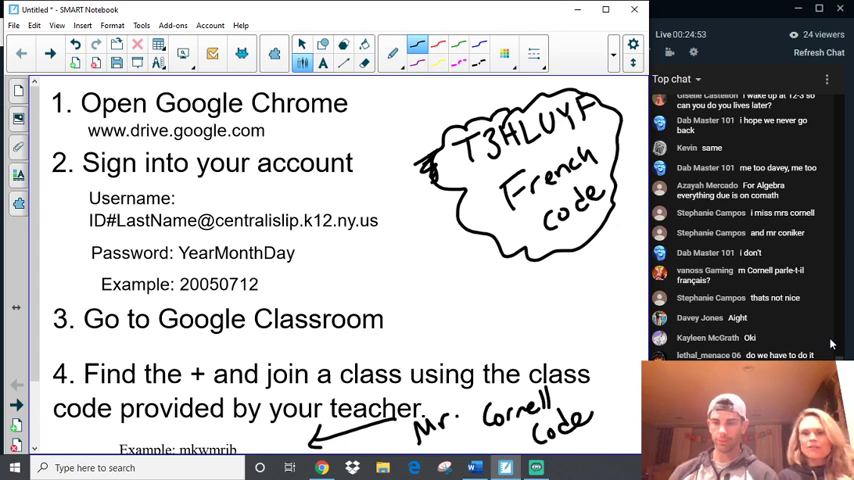
{"action": "scroll", "scroll_direction": "down", "scroll_amount": 3}
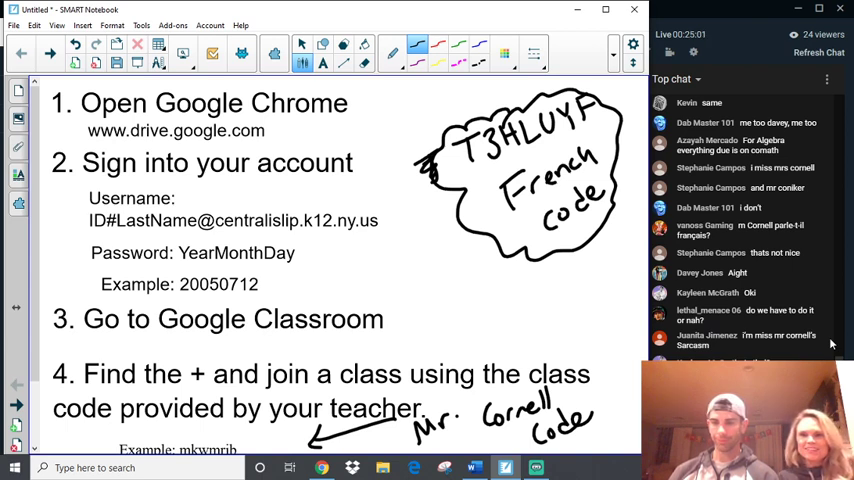
{"action": "scroll", "scroll_direction": "down", "scroll_amount": 3}
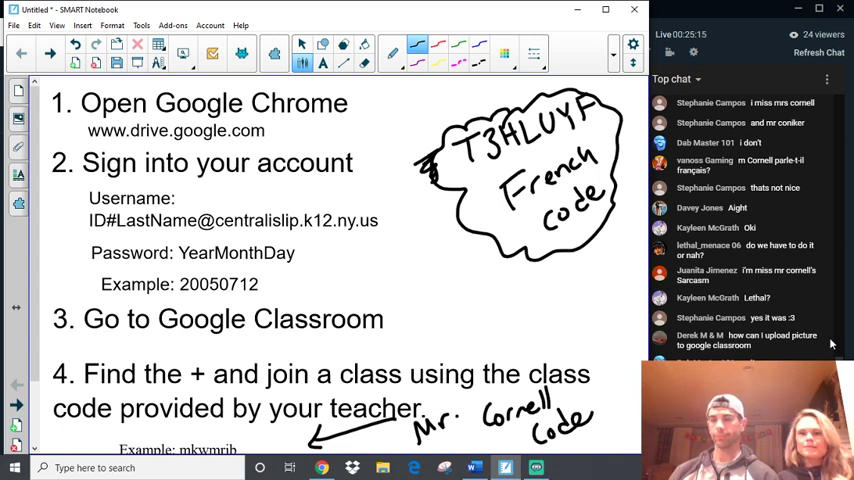
{"action": "scroll", "scroll_direction": "down", "scroll_amount": 3}
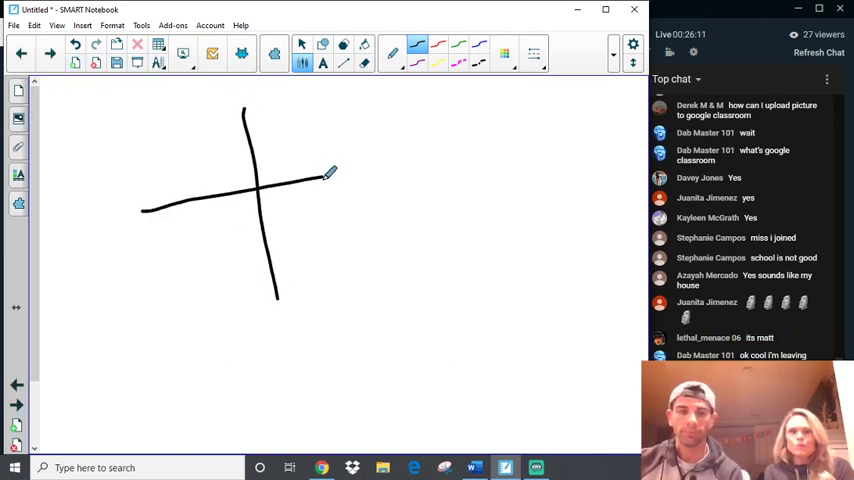
- Draw crossing freehand pen strokes across the blank SMART Notebook page
{"action": "left_click_drag", "start_coordinate": [144, 110], "coordinate": [224, 184]}
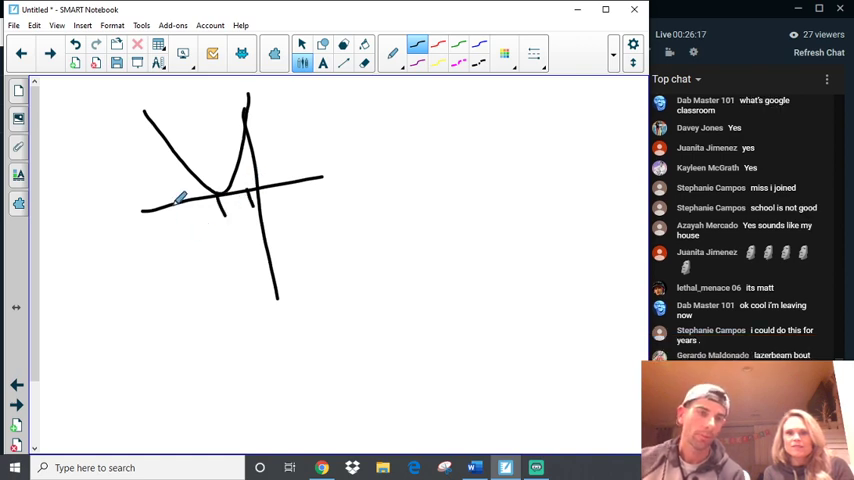
{"action": "left_click_drag", "start_coordinate": [164, 218], "coordinate": [200, 230]}
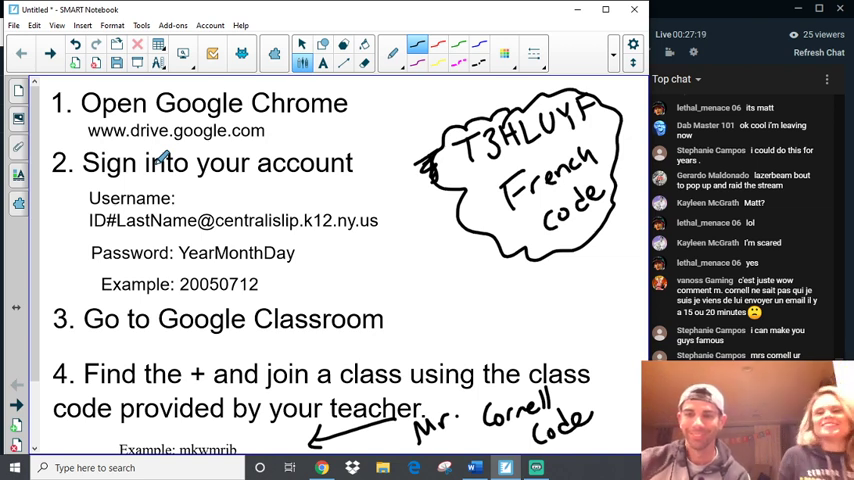
- Scroll the instruction slide, then go to the YouTube Live Dashboard from the chat panel link
{"action": "scroll", "scroll_direction": "down", "scroll_amount": 3}
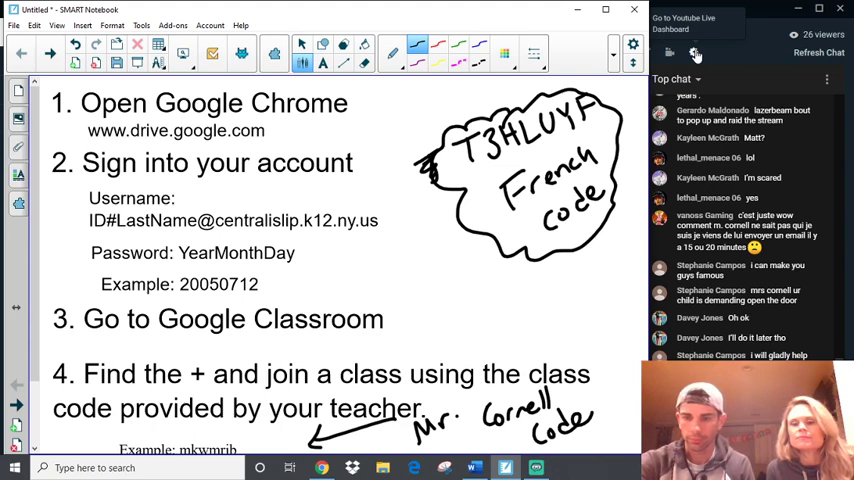
{"action": "left_click", "coordinate": [708, 24]}
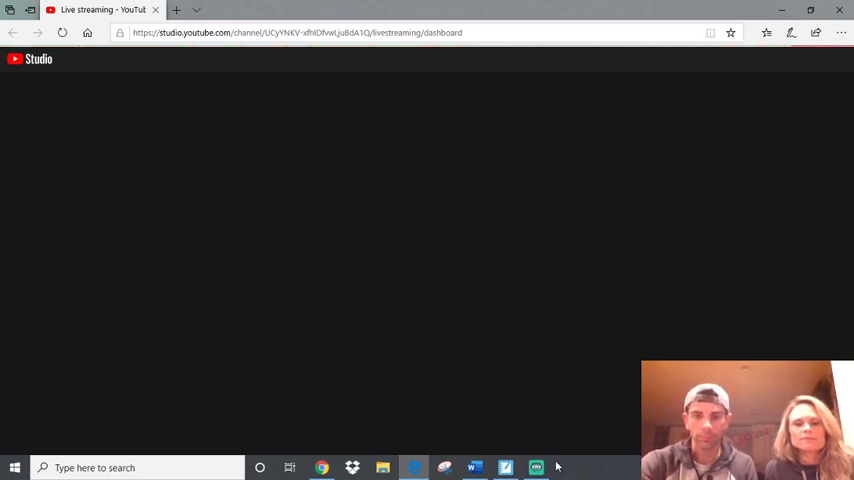
- Leave the loading YouTube Studio page for the Streamlabs OBS streaming dashboard
{"action": "left_click", "coordinate": [536, 468]}
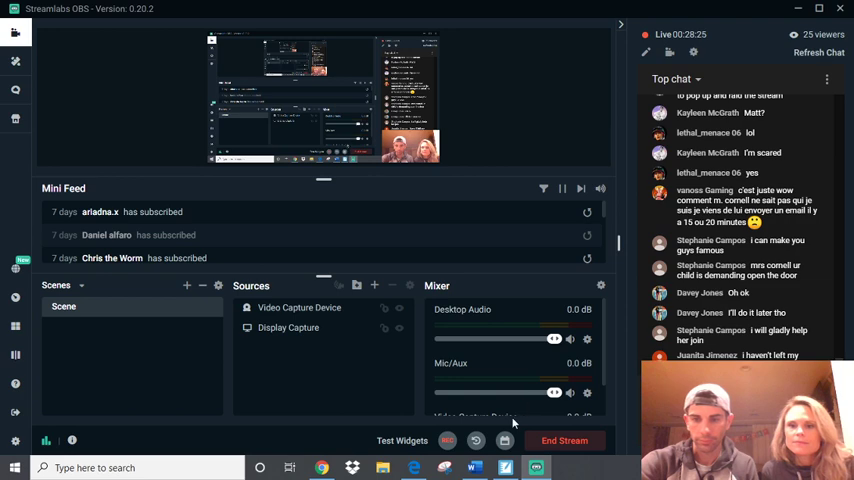
- Bring the SMART Notebook class-code tutorial slide back to the front over Streamlabs OBS
{"action": "left_click", "coordinate": [504, 466]}
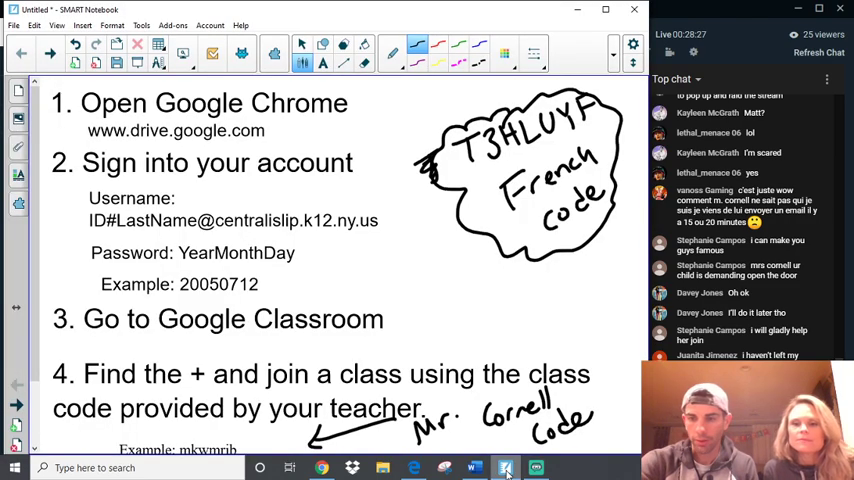